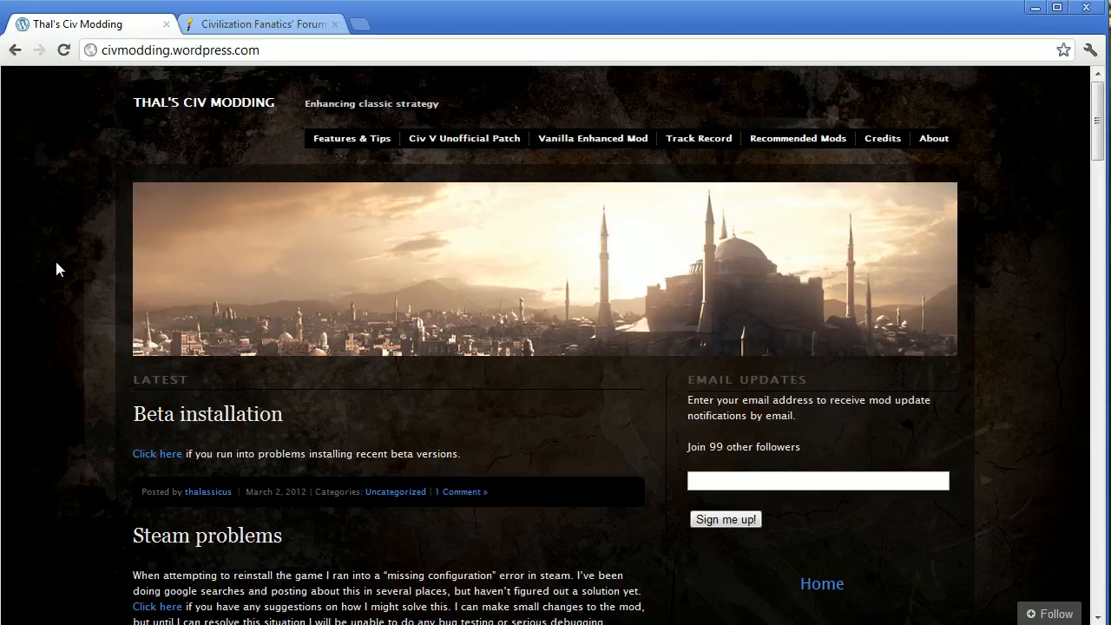
mouse_move(659, 316)
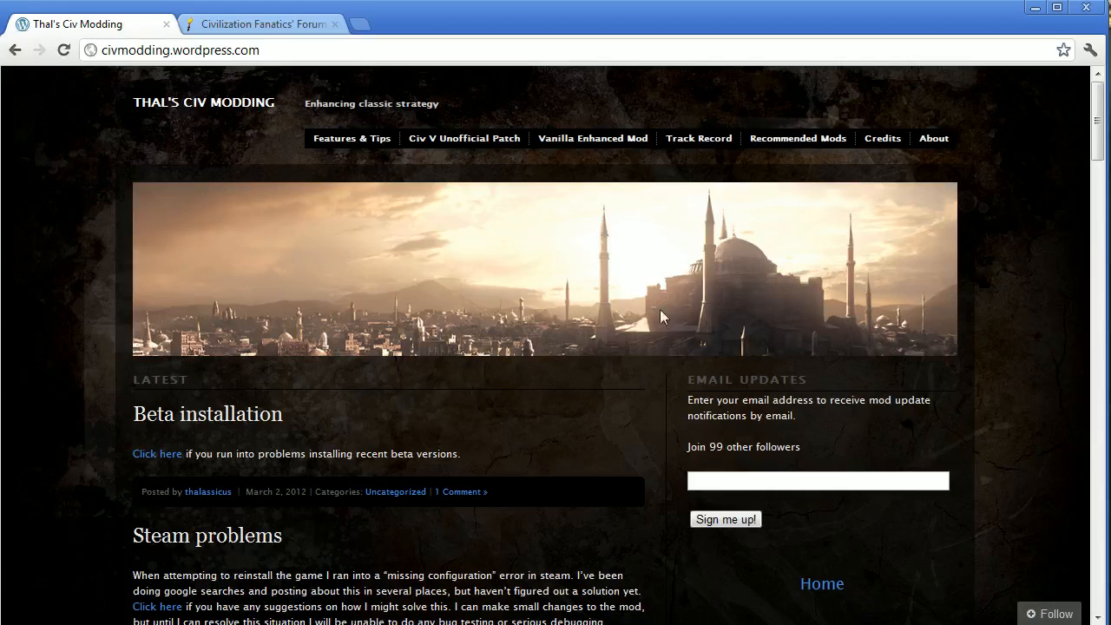
mouse_move(524, 302)
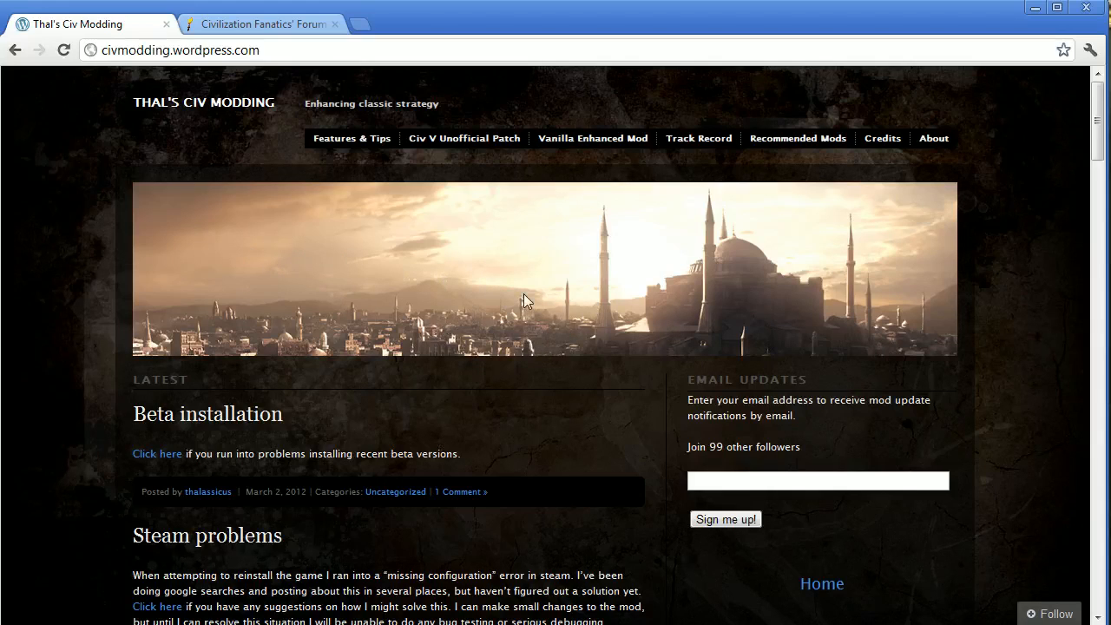
Scroll Thal's Civ Modding page down to the VE Download buttons and v131 notes
click(465, 139)
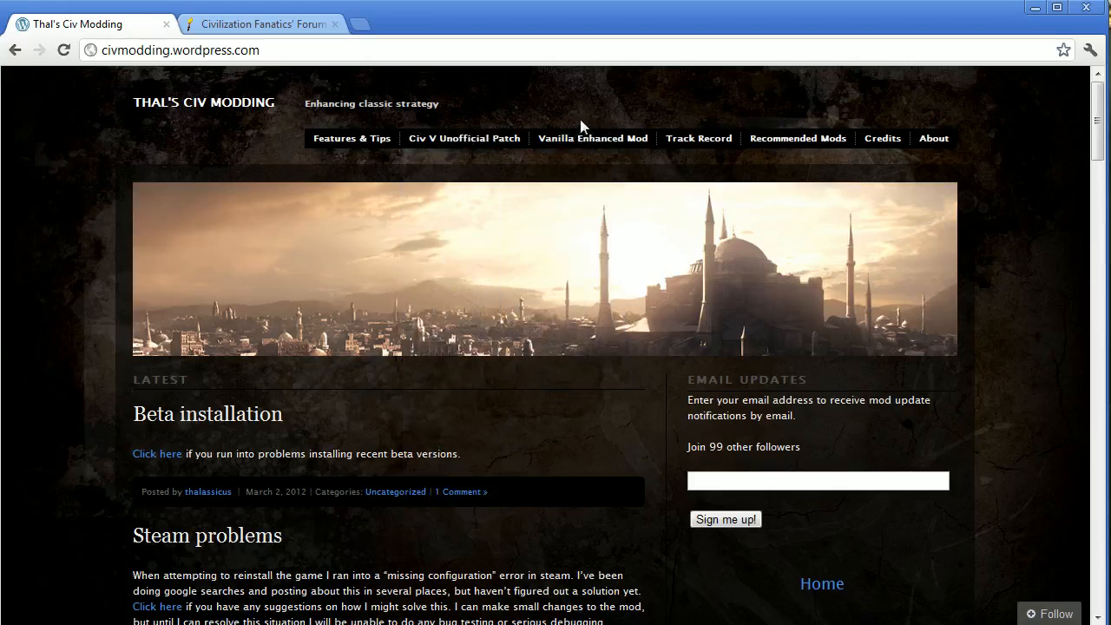
mouse_move(38, 330)
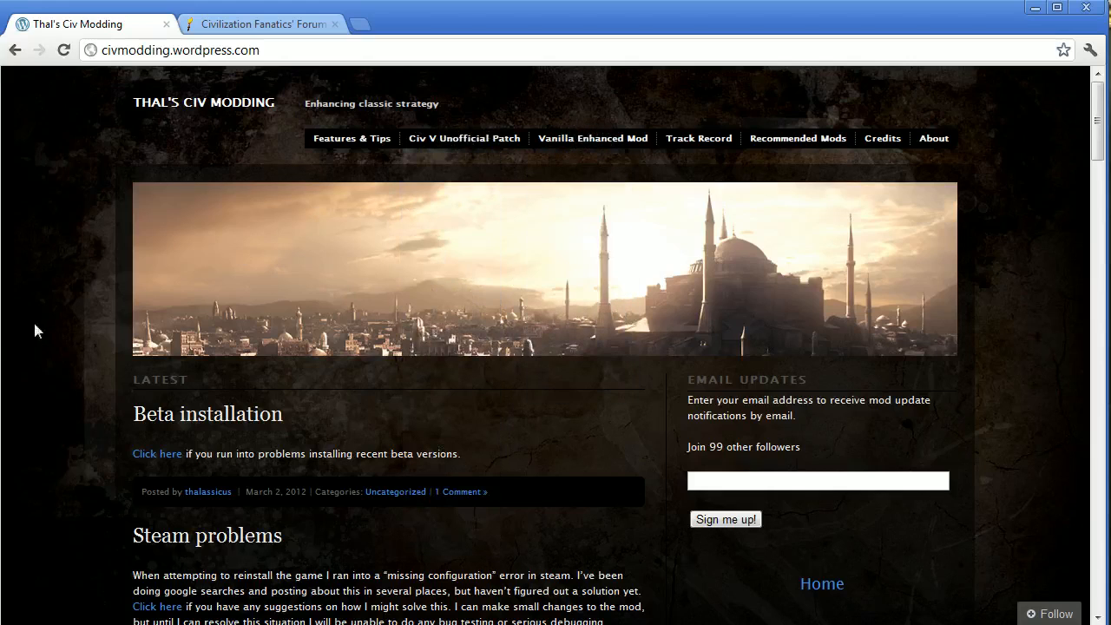
mouse_move(41, 321)
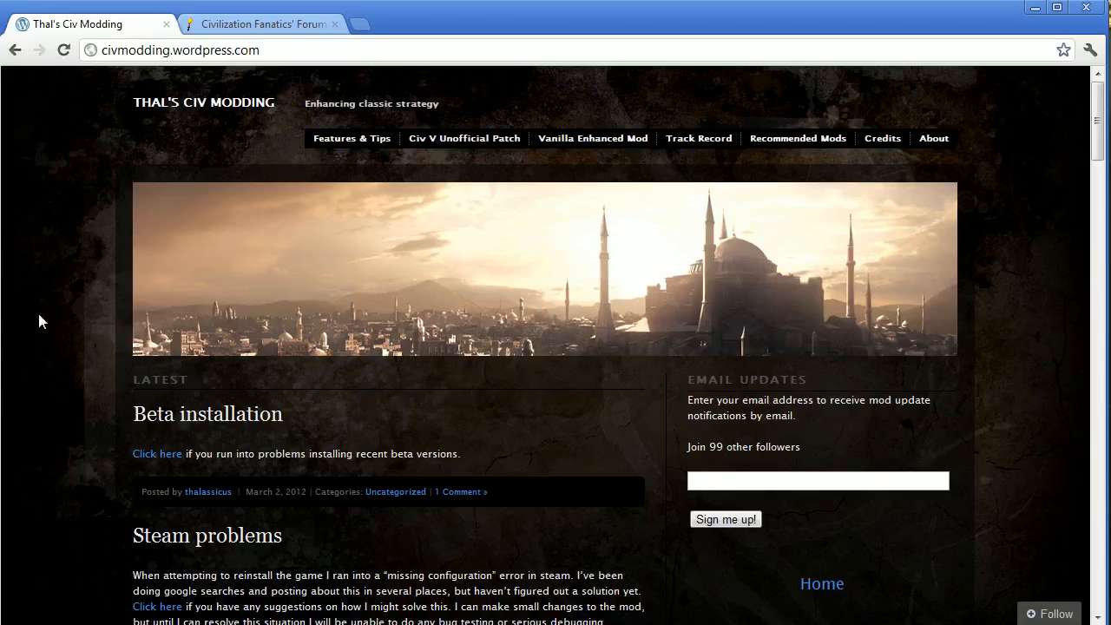
click(181, 49)
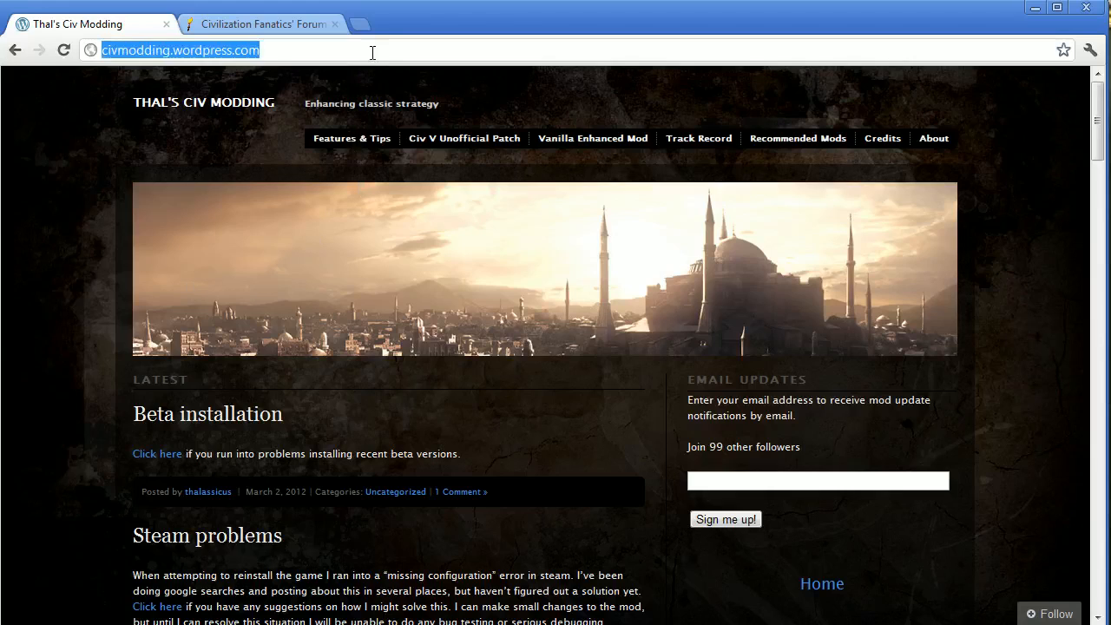
mouse_move(217, 107)
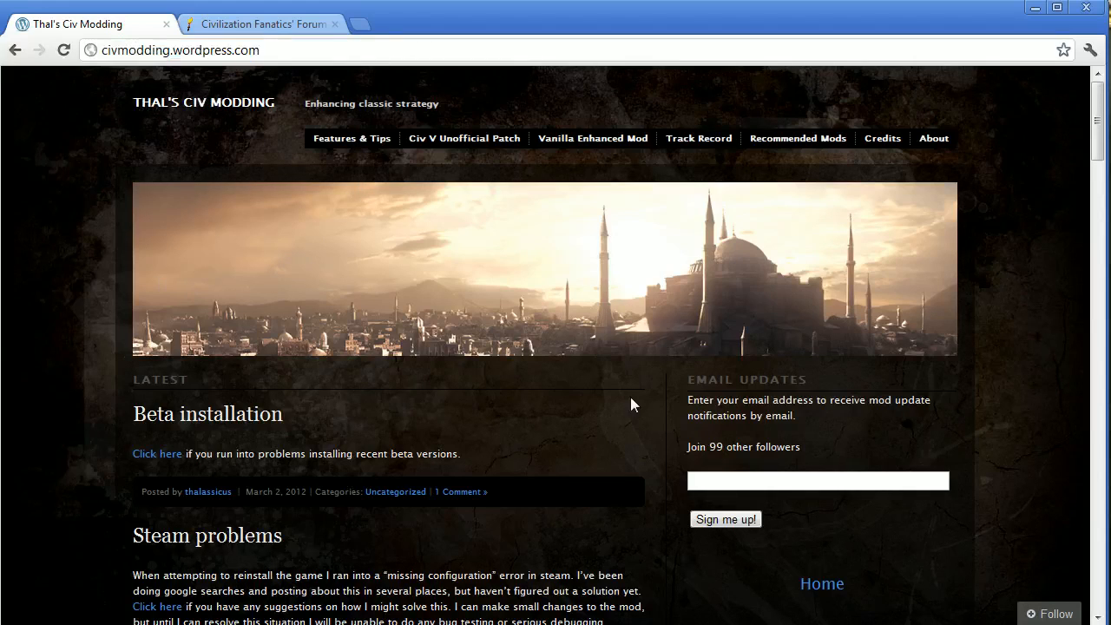
mouse_move(906, 425)
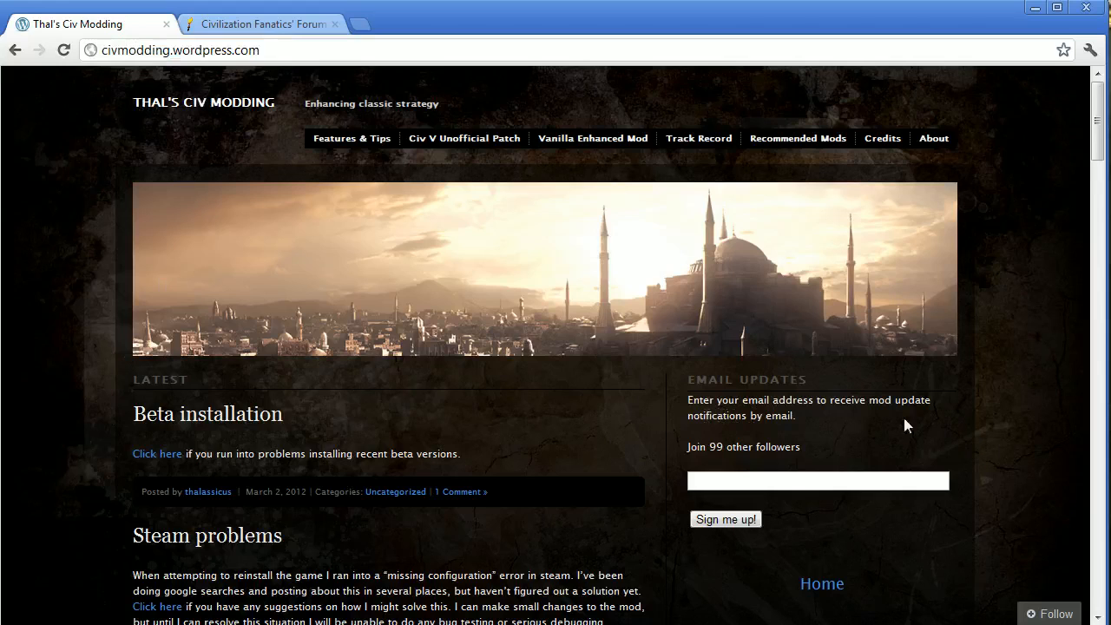
mouse_move(500, 189)
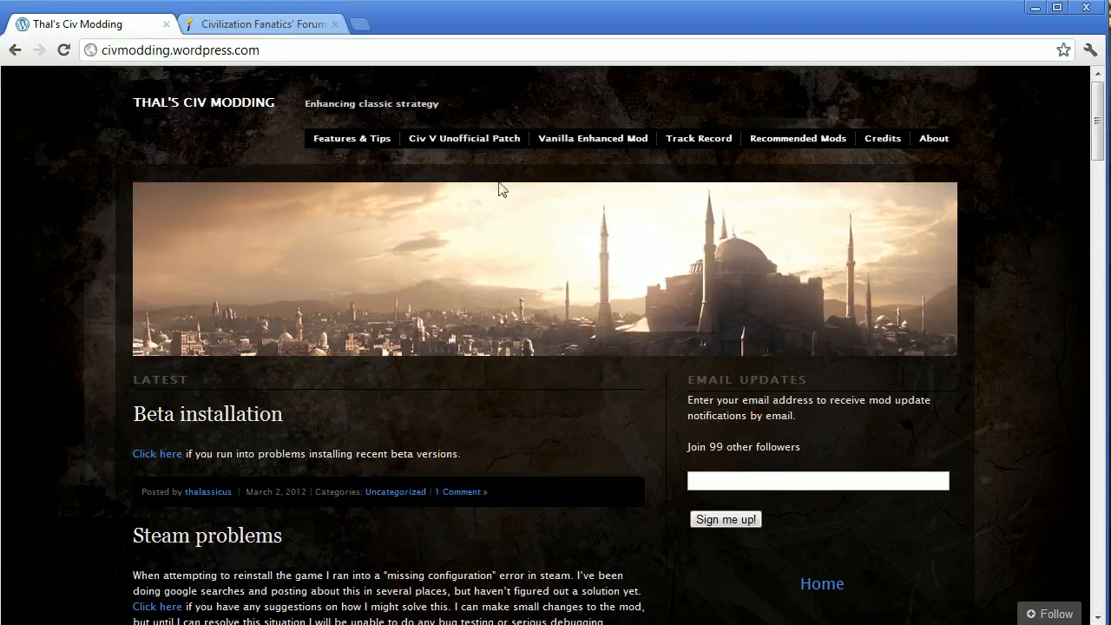
scroll(down, 3)
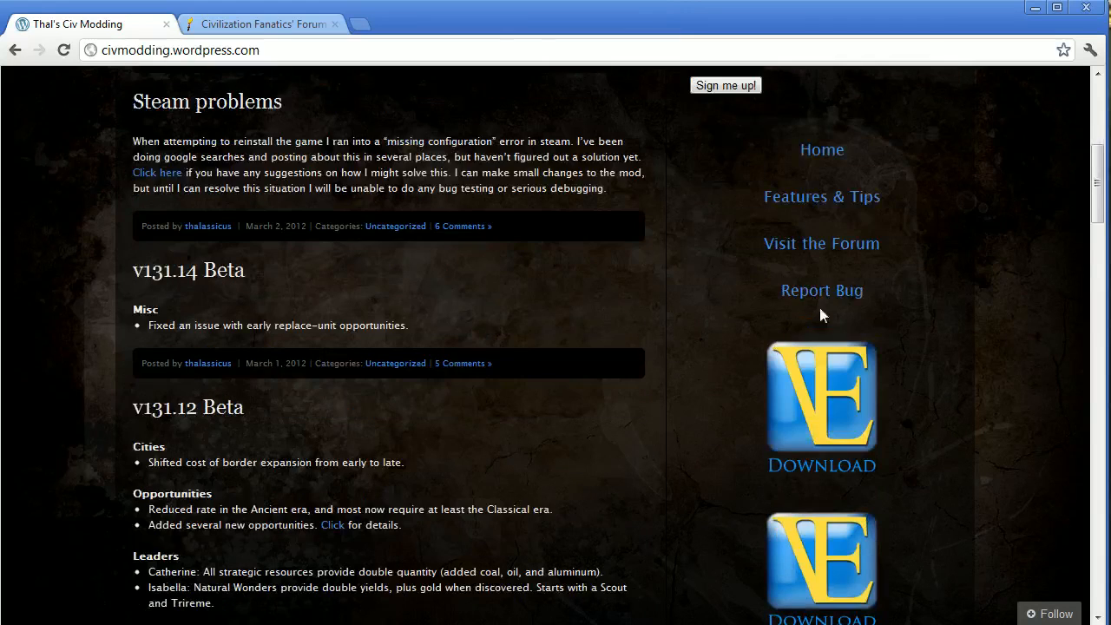
scroll(down, 3)
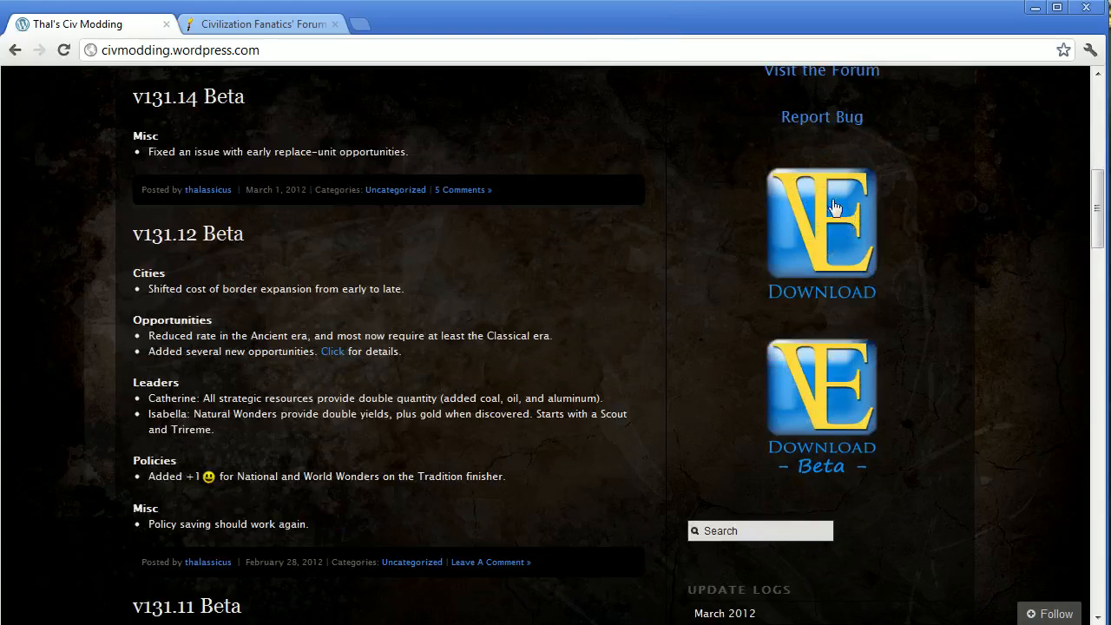
mouse_move(901, 403)
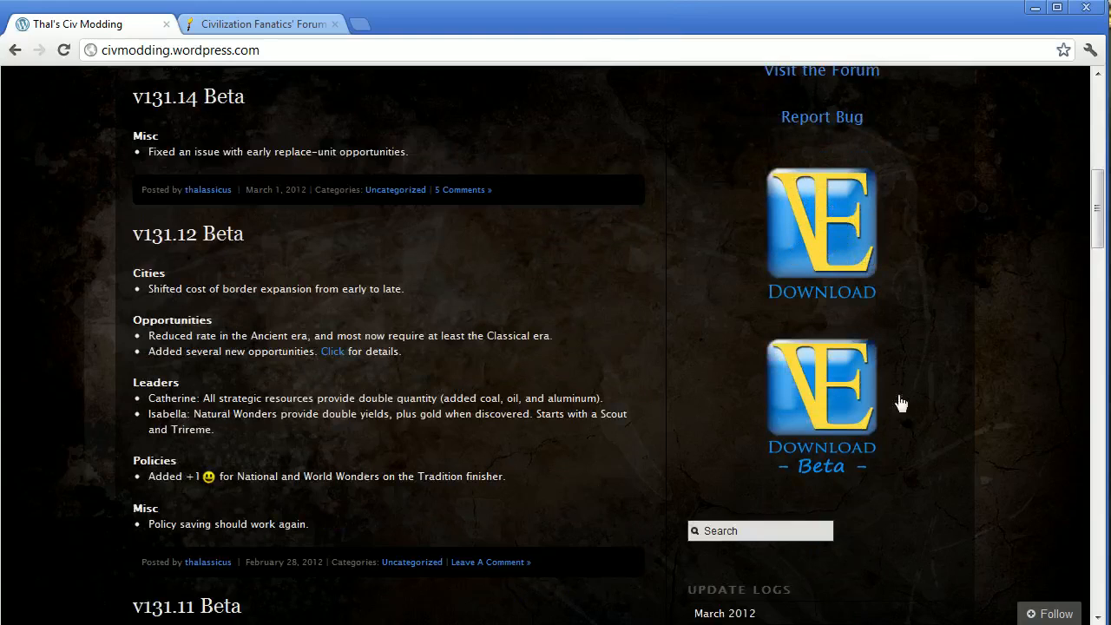
mouse_move(607, 358)
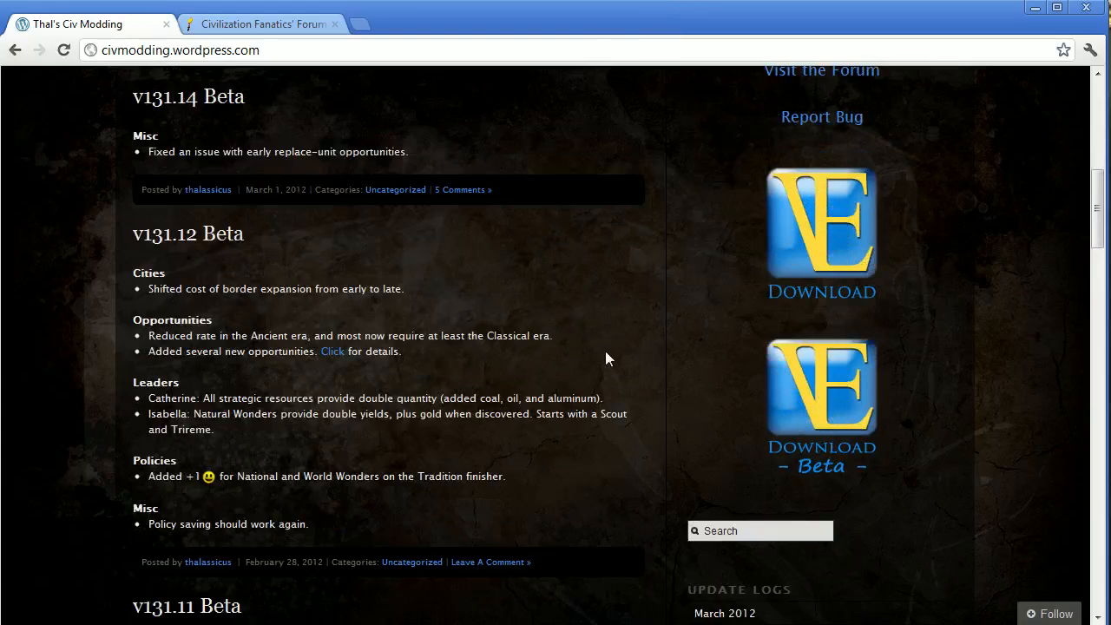
mouse_move(559, 380)
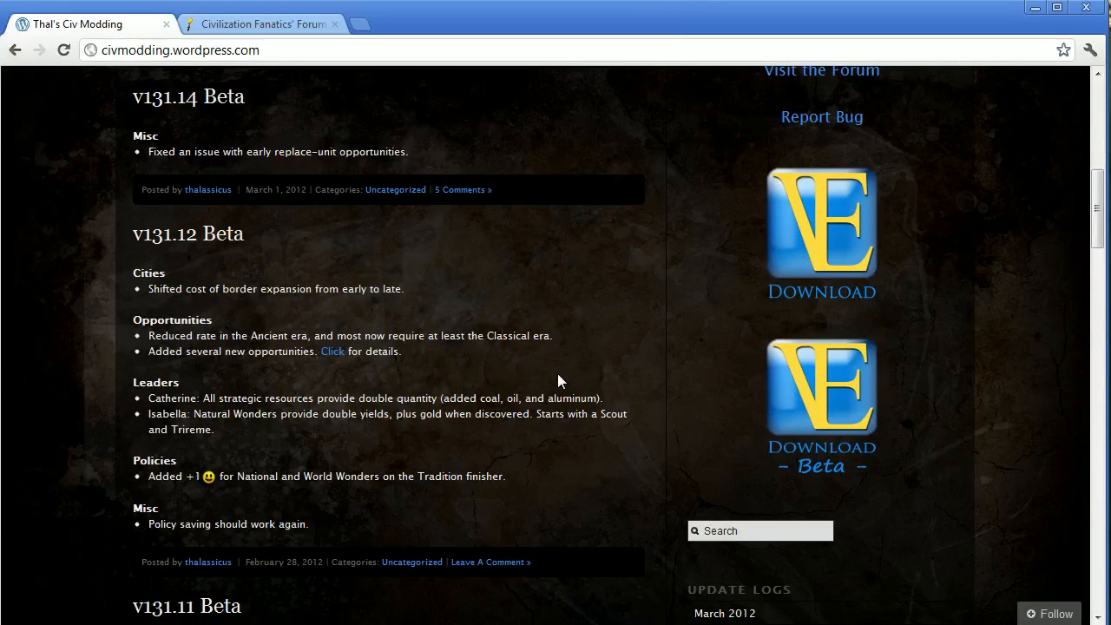
mouse_move(531, 380)
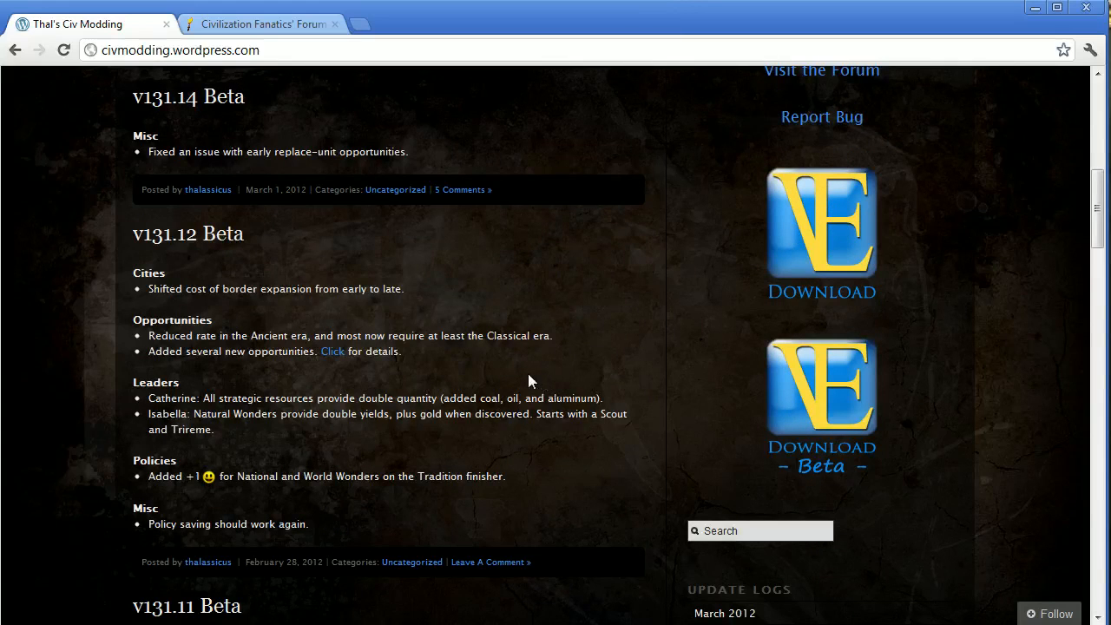
mouse_move(668, 385)
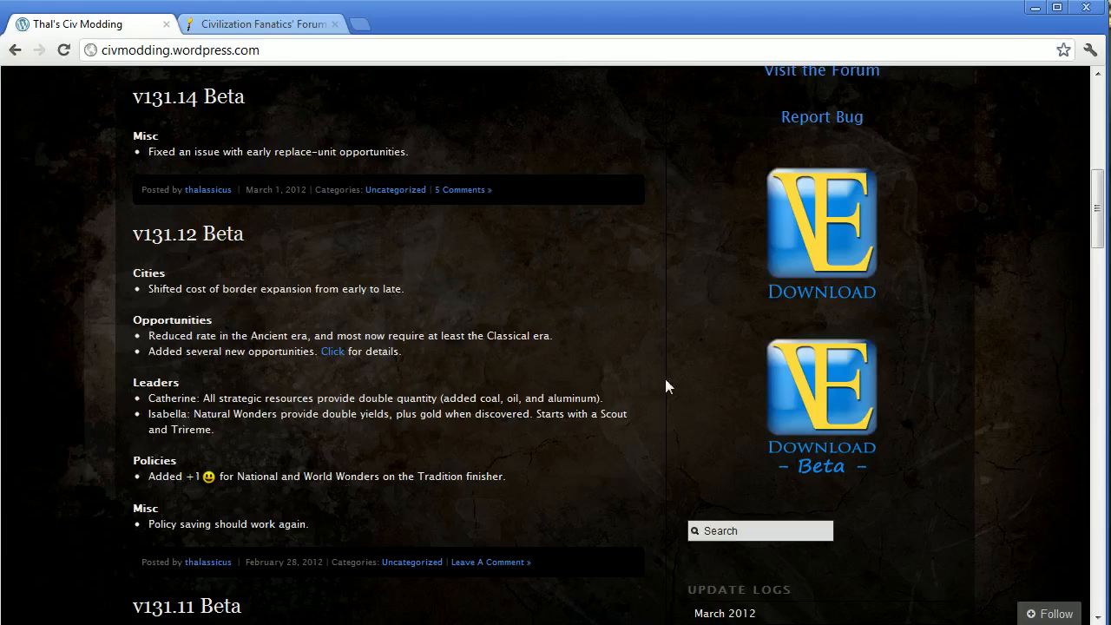
mouse_move(559, 413)
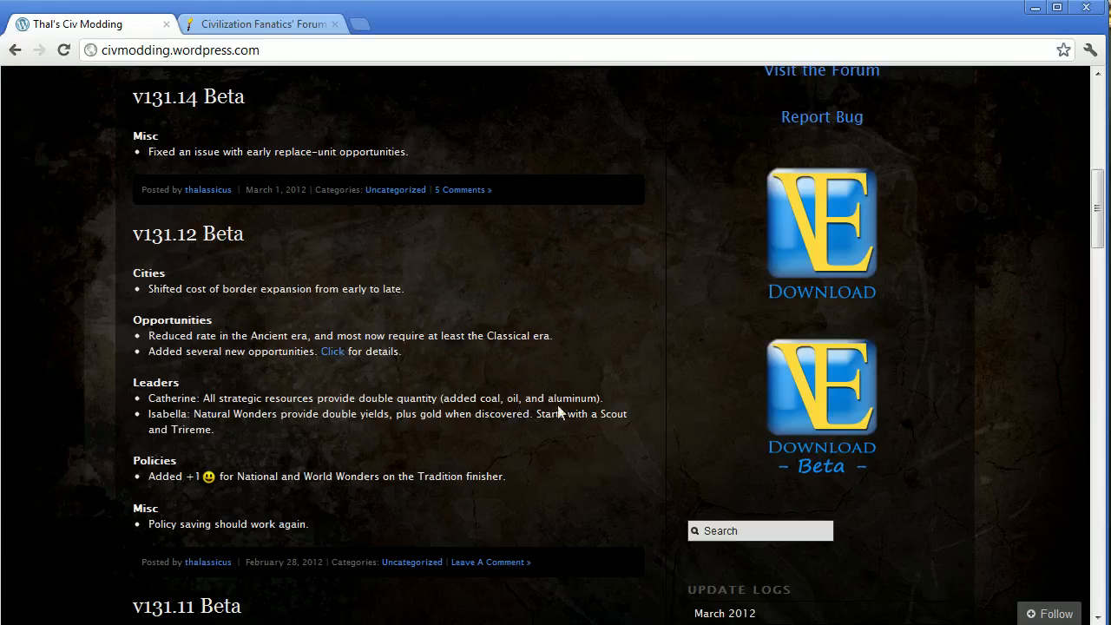
mouse_move(815, 204)
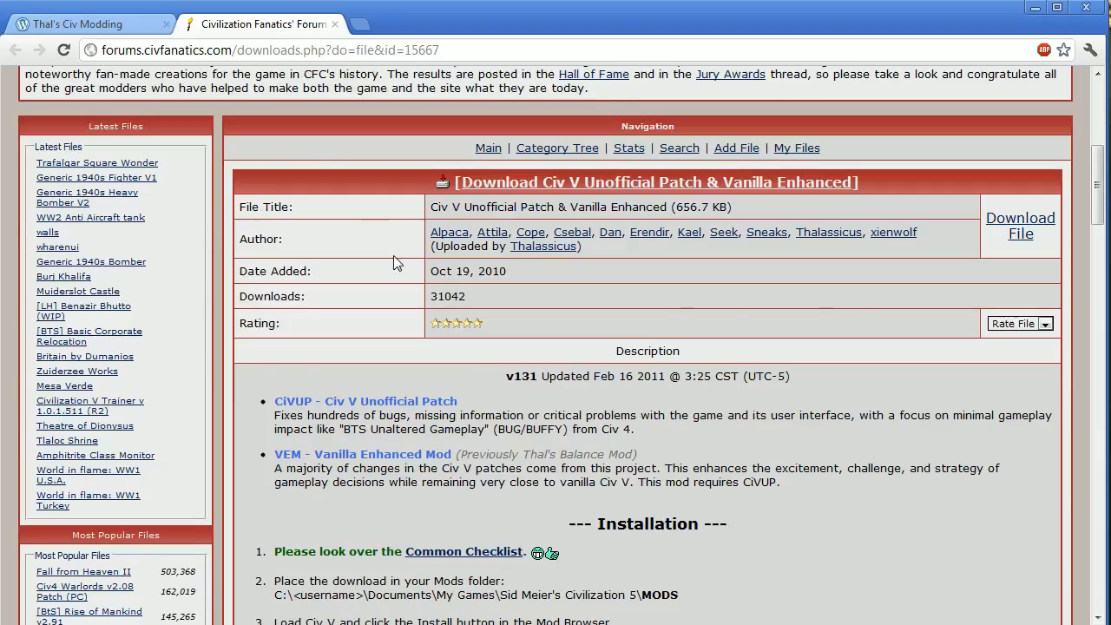
Scroll through the installation notes on the CivFanatics Unofficial Patch & Vanilla Enhanced page
scroll(up, 3)
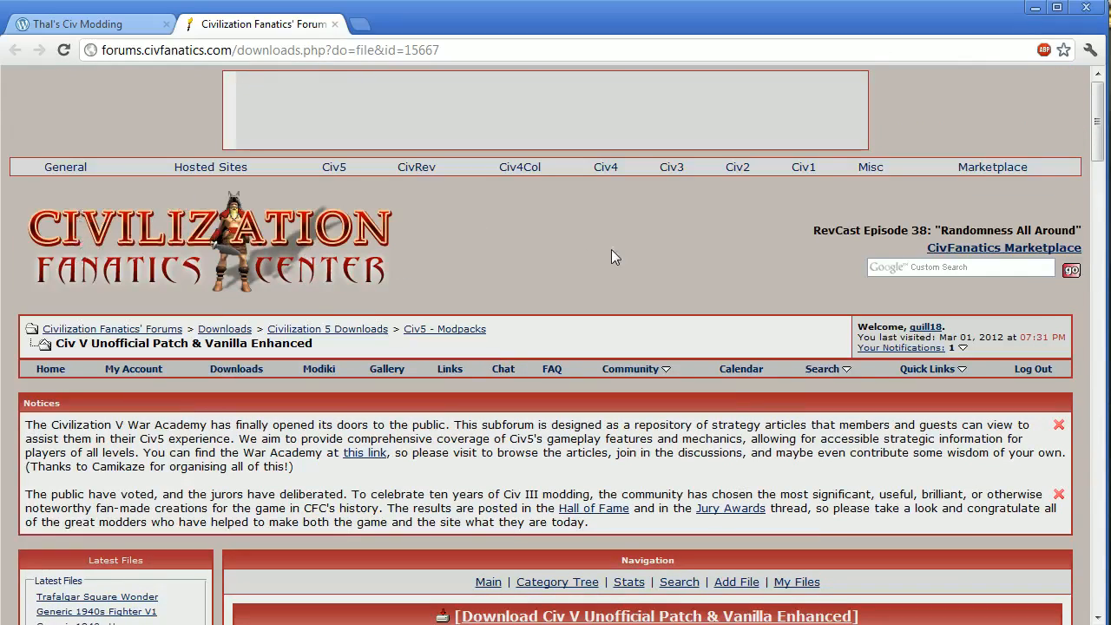
scroll(down, 3)
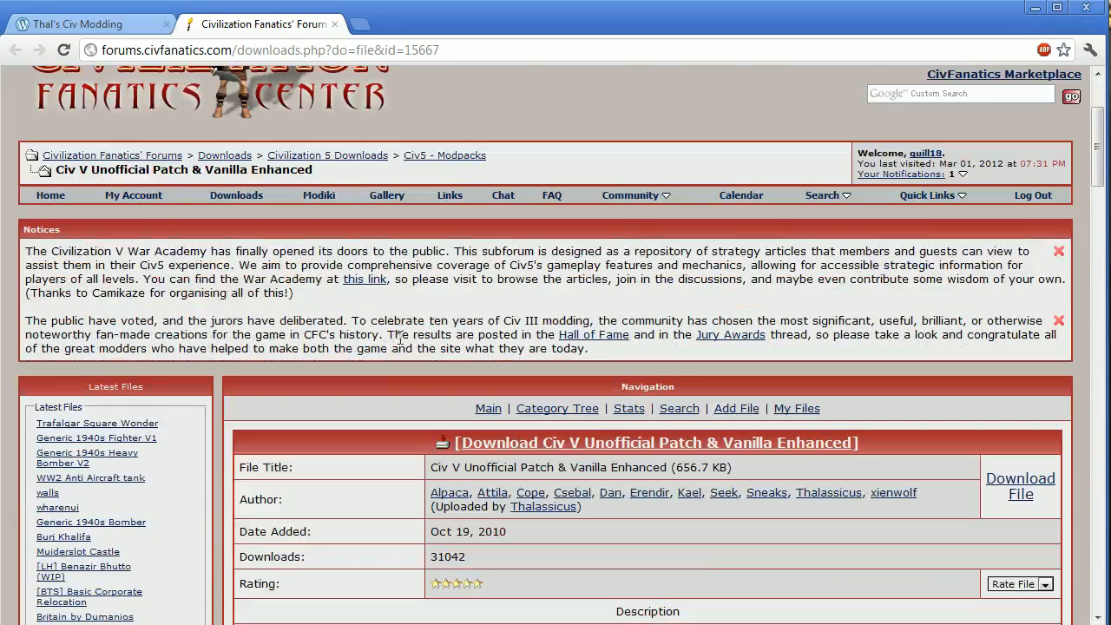
scroll(down, 3)
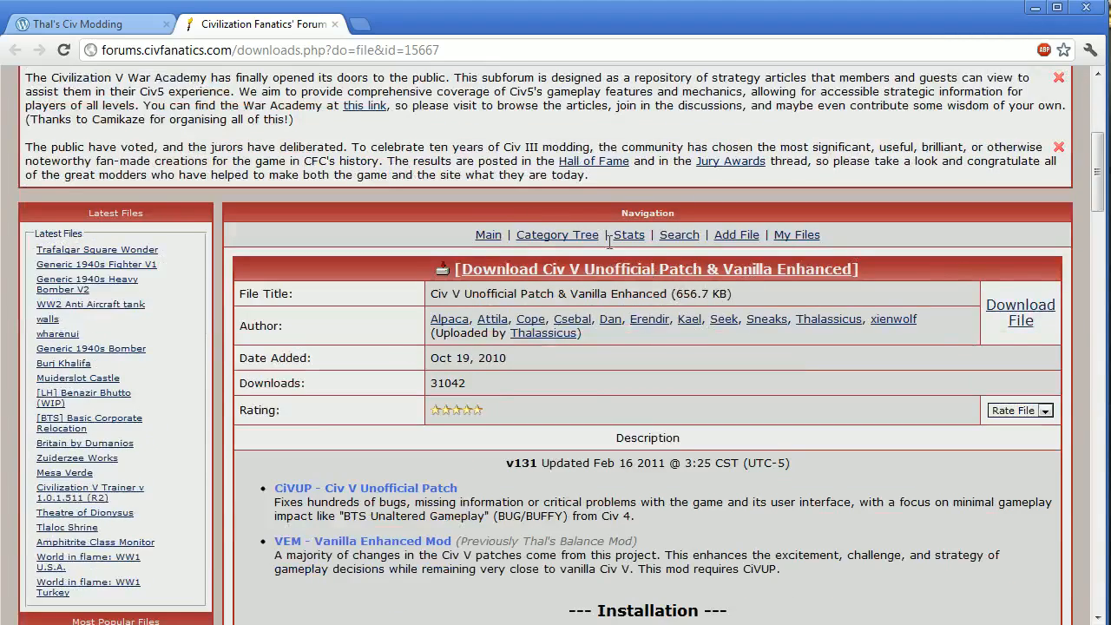
mouse_move(1020, 323)
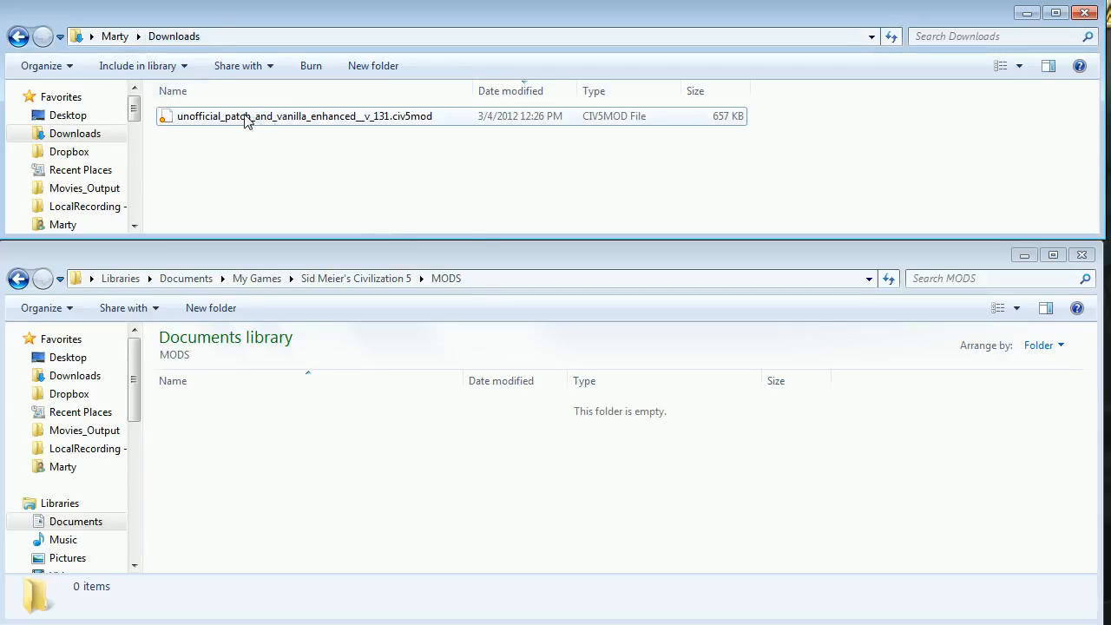
Move unofficial_patch_and_vanilla_enhanced_v_131.civ5mod from Downloads into the Civilization 5 MODS folder and view it there
drag(304, 114, 303, 406)
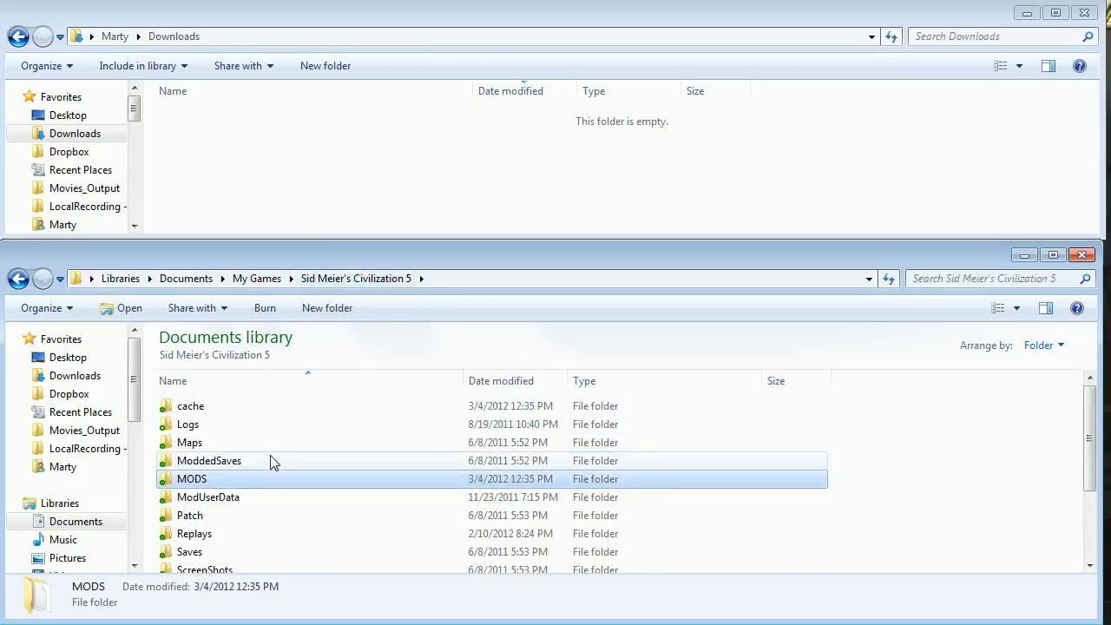
double_click(191, 479)
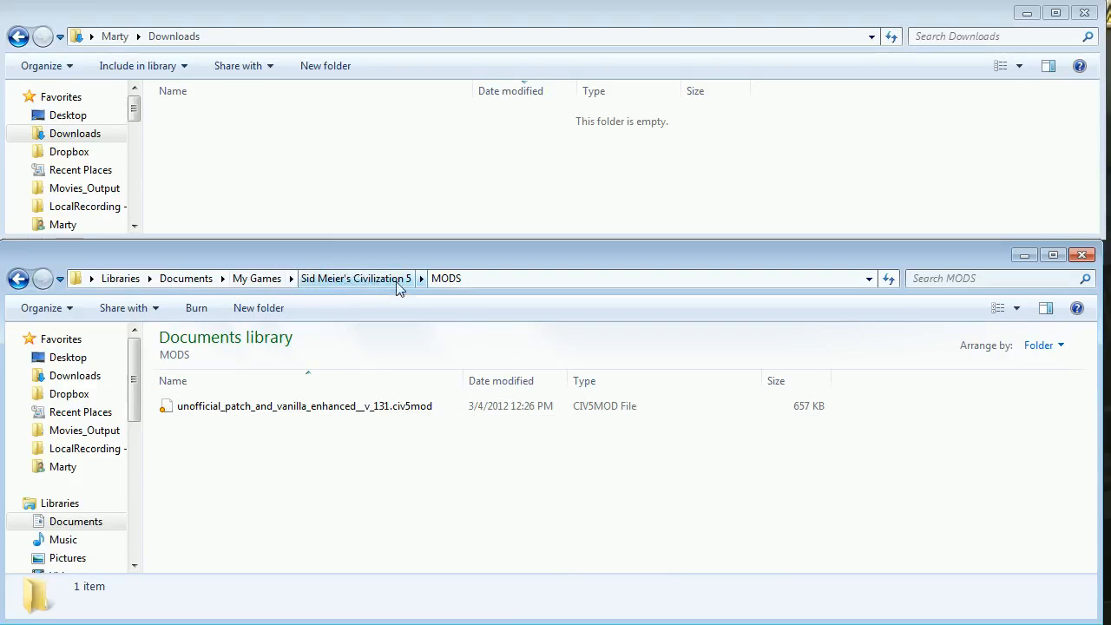
mouse_move(340, 285)
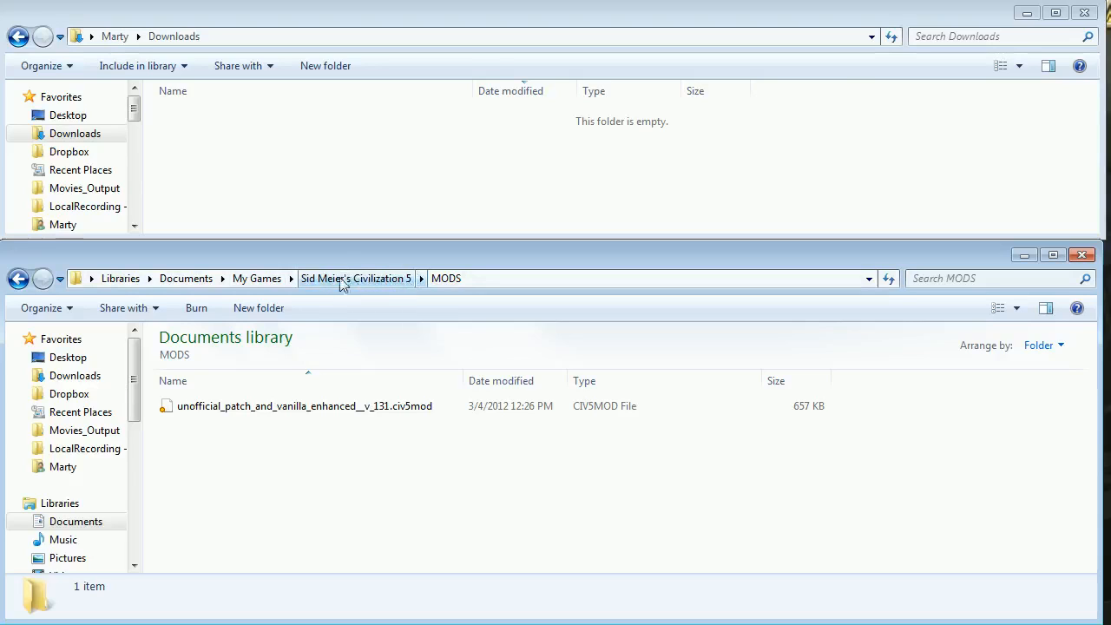
mouse_move(403, 285)
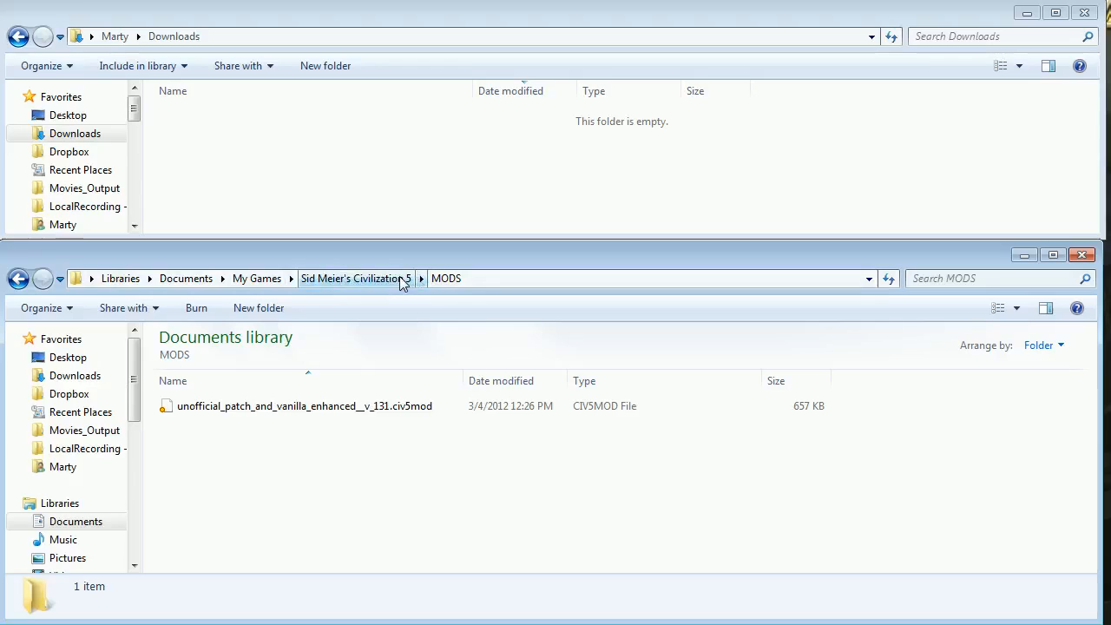
mouse_move(389, 294)
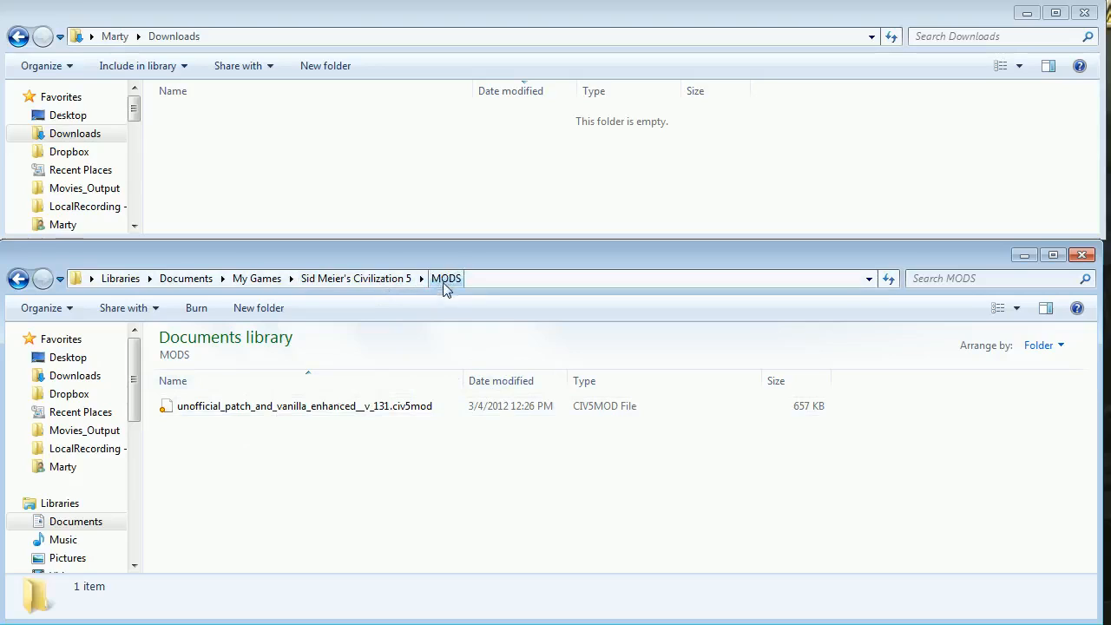
mouse_move(375, 519)
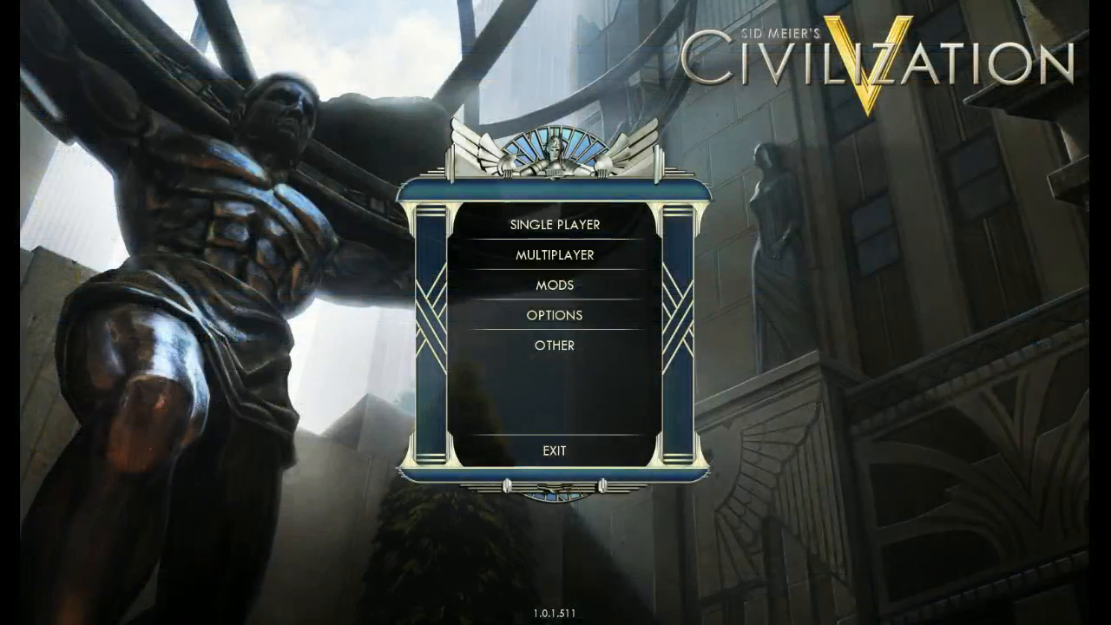
mouse_move(253, 594)
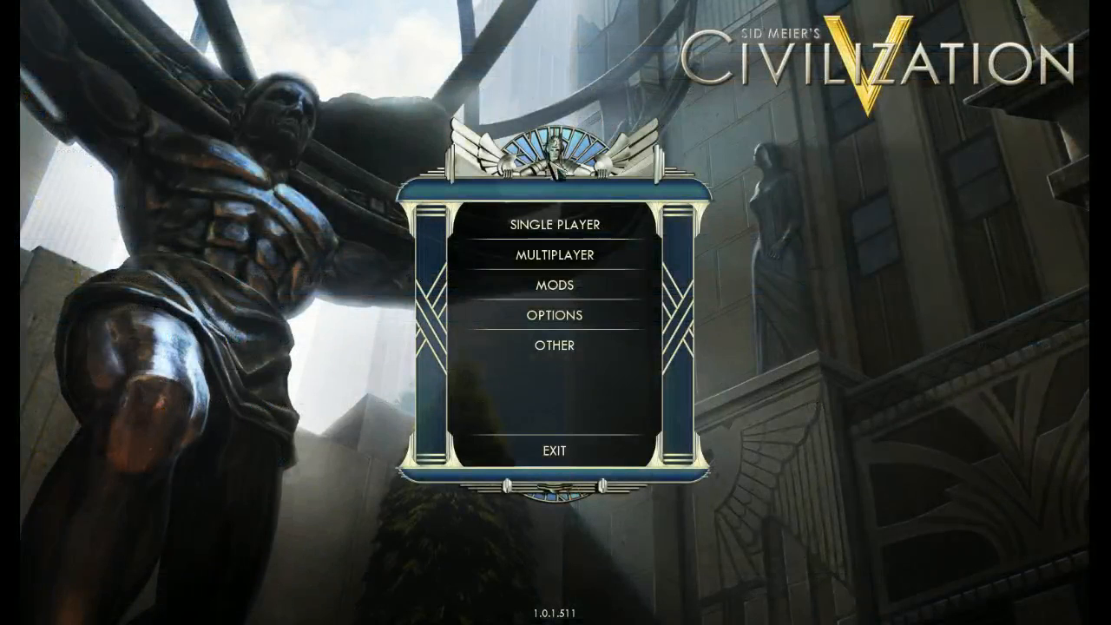
mouse_move(559, 284)
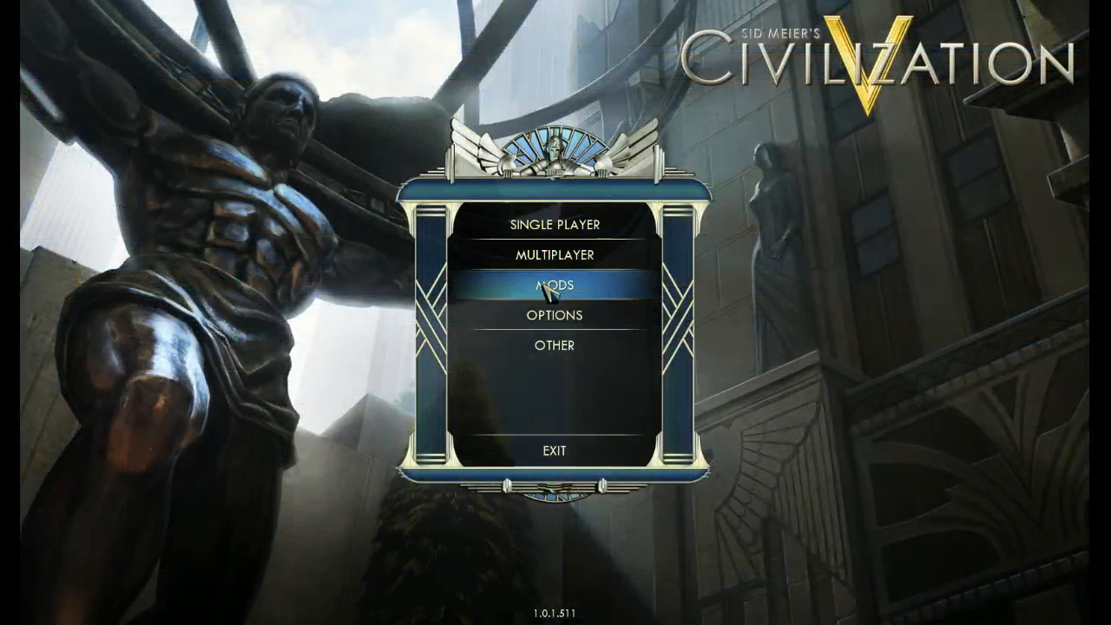
Enter the Mods section from the main menu and accept the mod database usage agreement
click(559, 284)
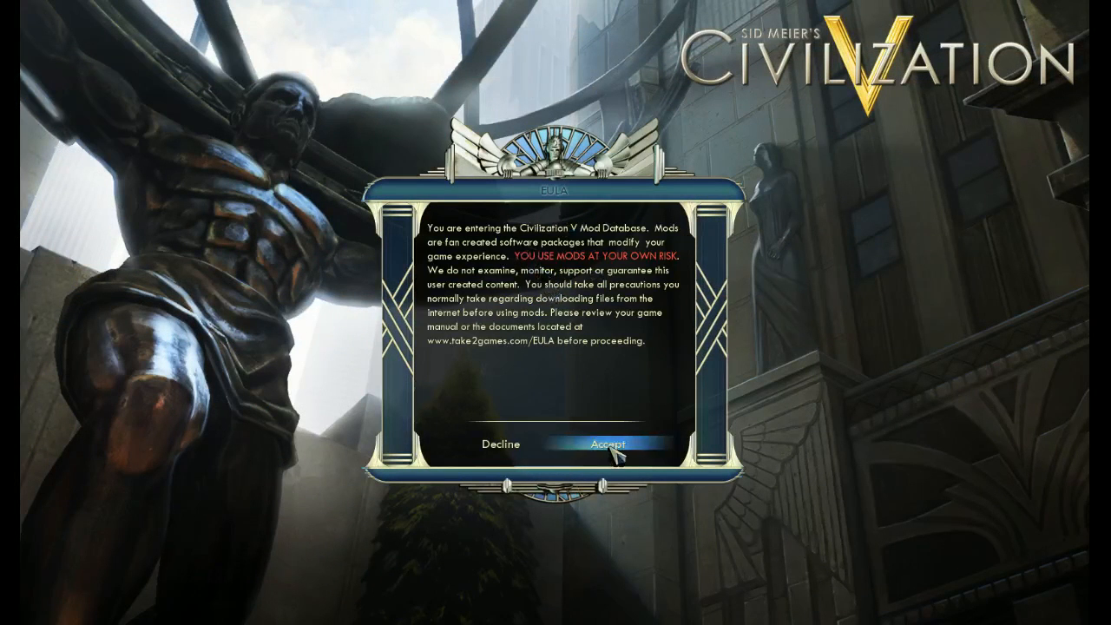
click(607, 444)
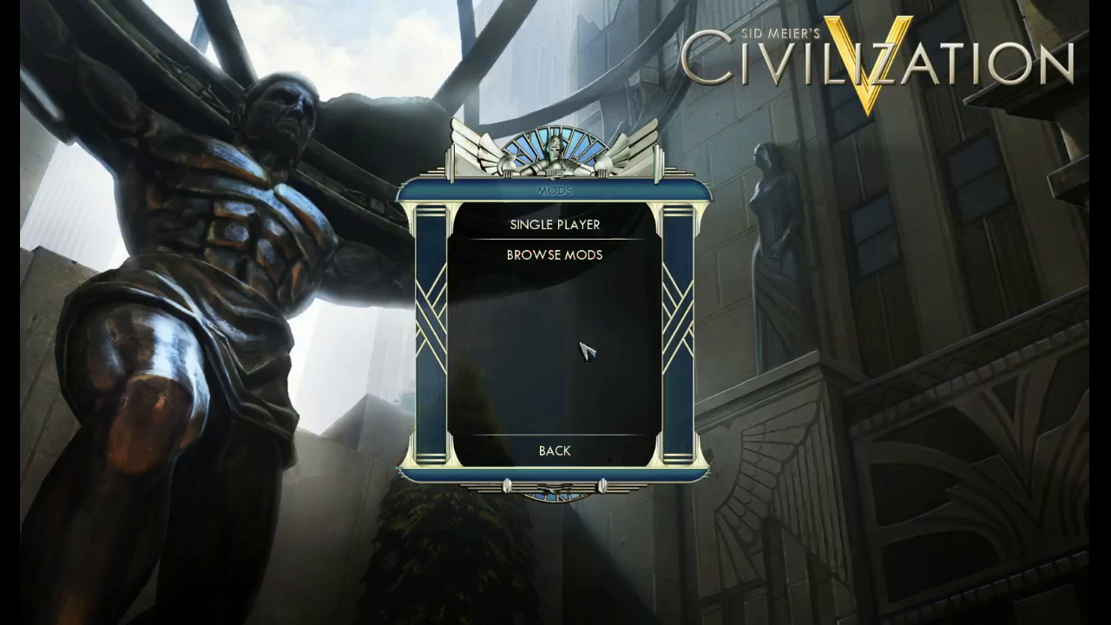
mouse_move(555, 255)
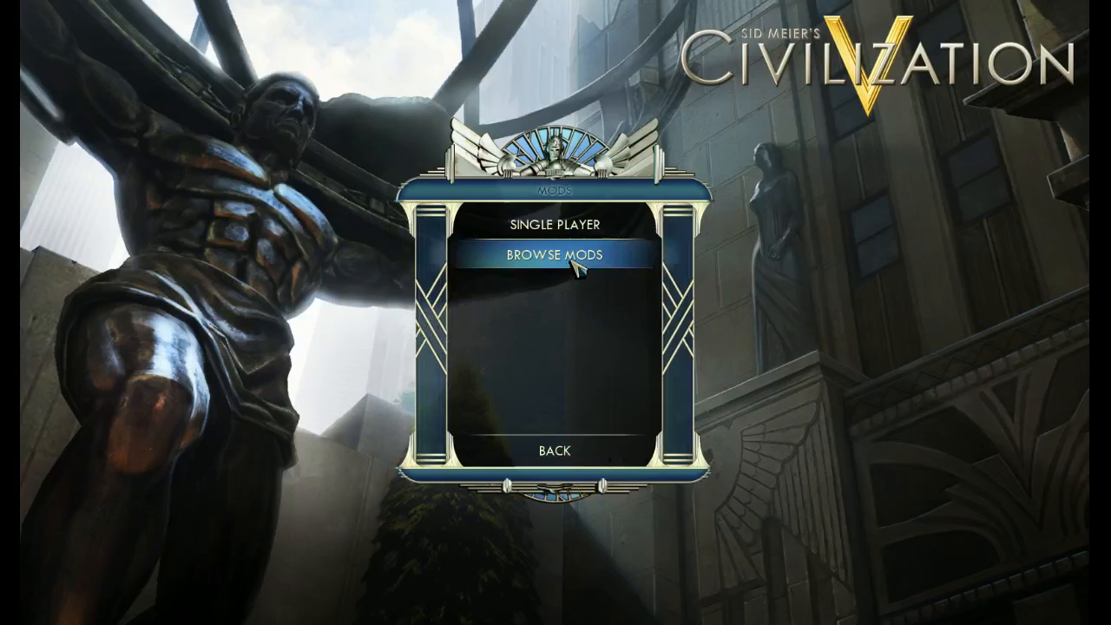
Browse mods to show the Installed list with bundled scenarios like 1066: Year of Viking Destiny
click(559, 254)
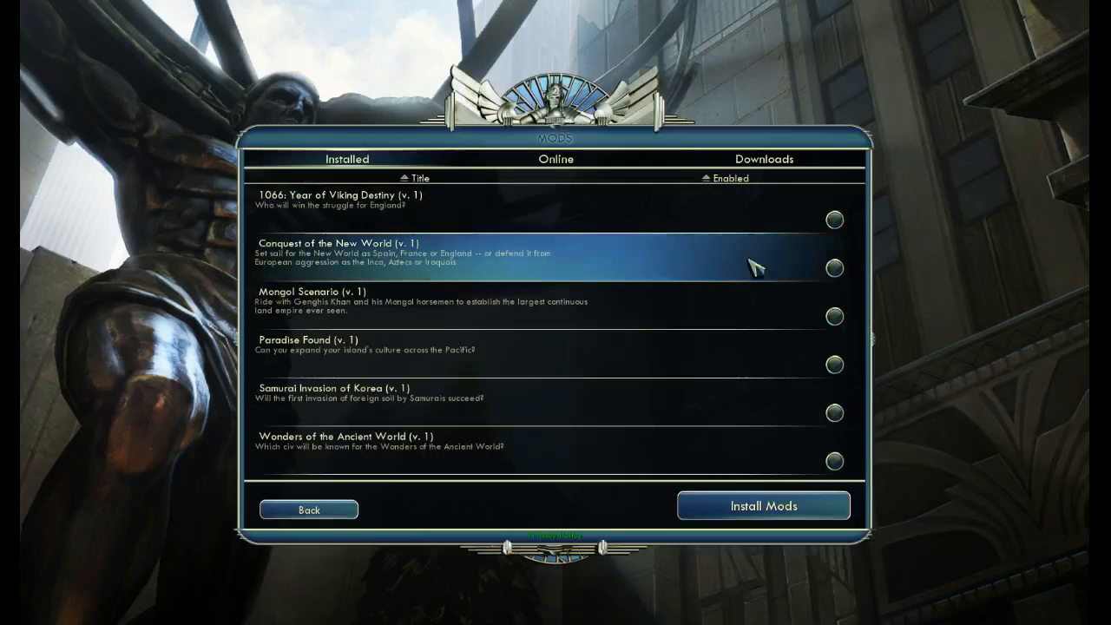
mouse_move(465, 191)
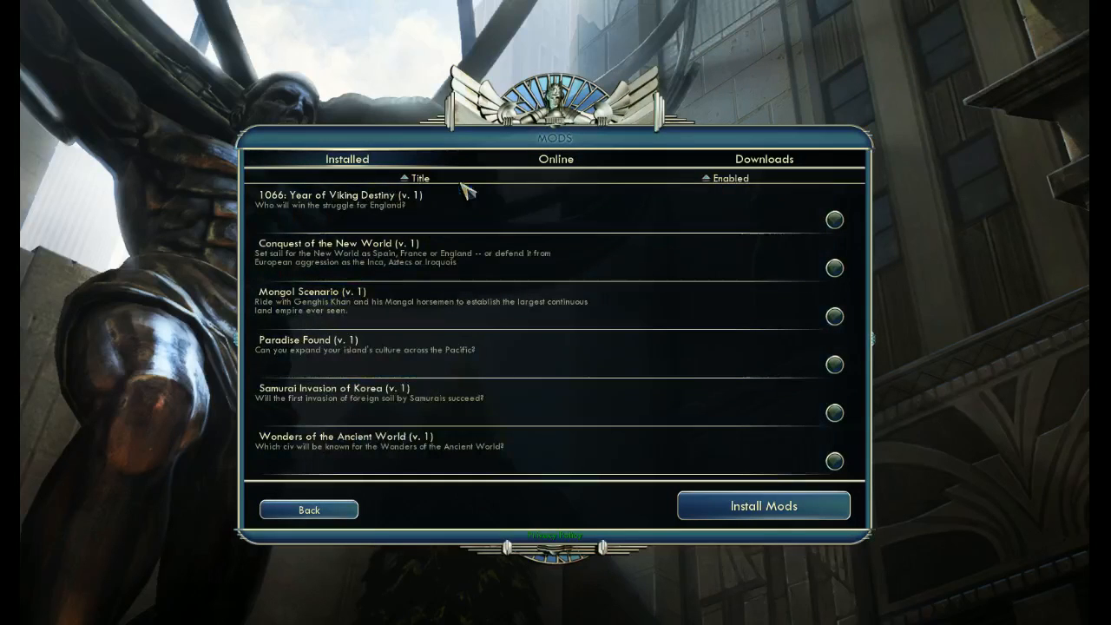
mouse_move(469, 427)
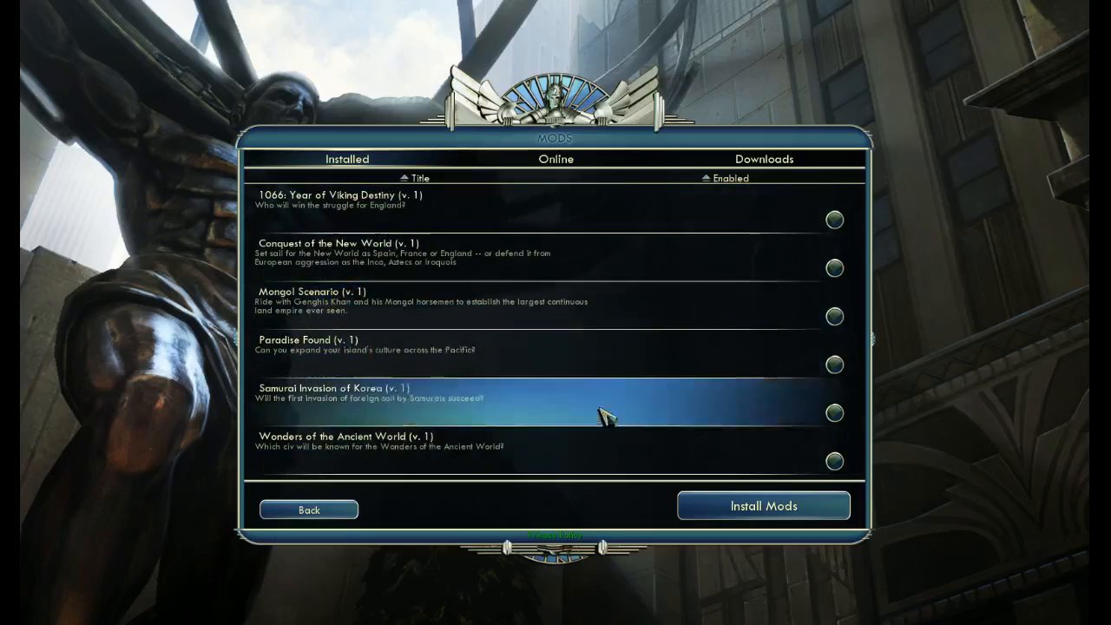
mouse_move(738, 505)
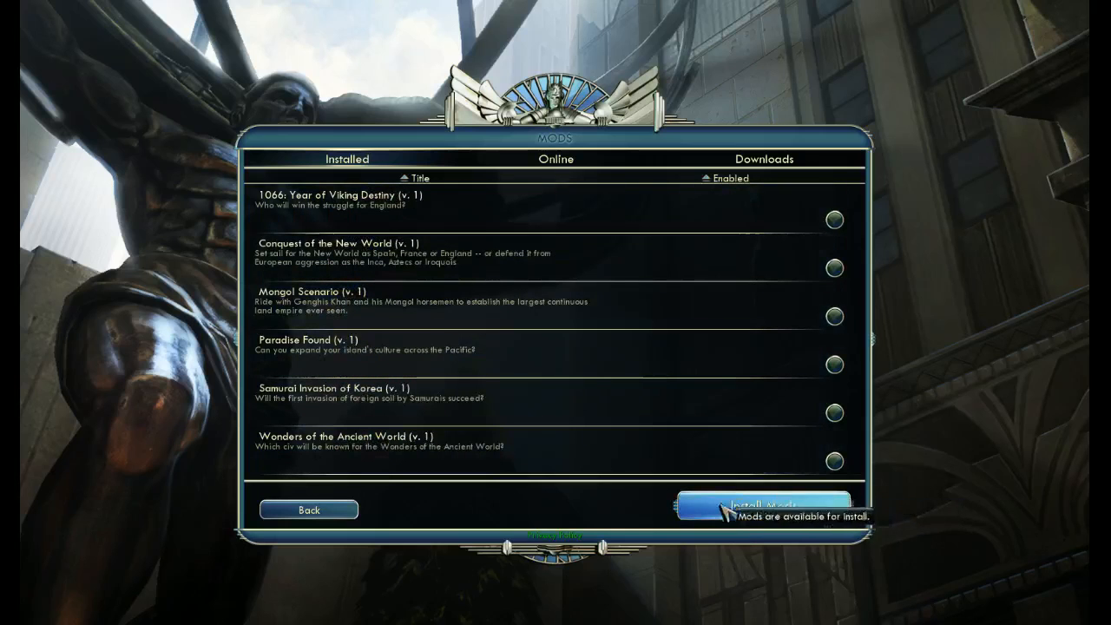
mouse_move(605, 212)
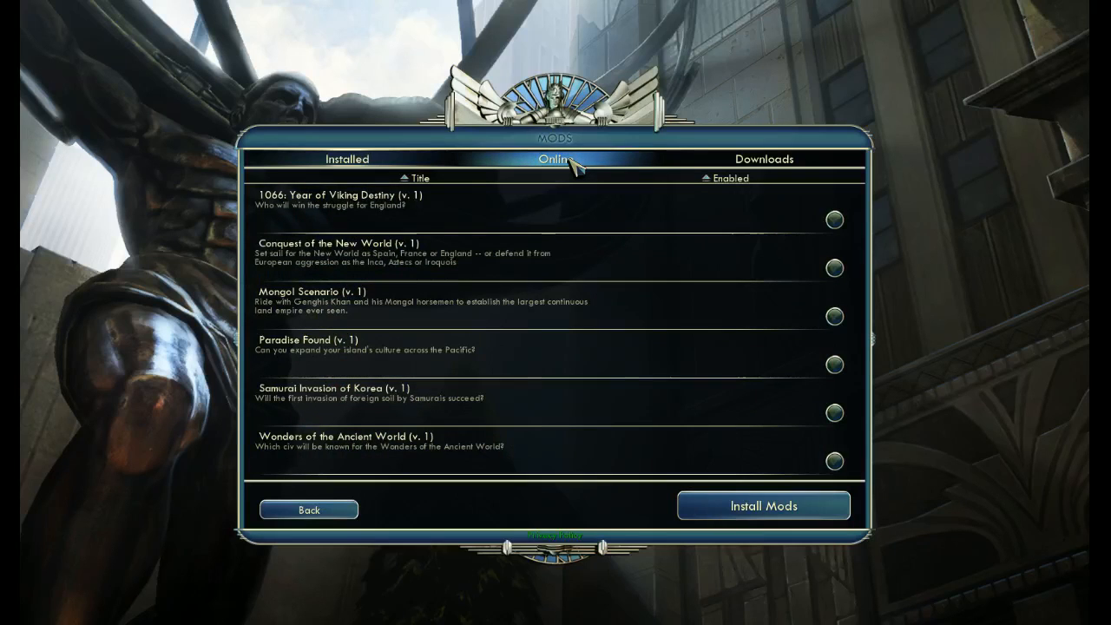
Search the Online mod catalogue for 'vem', bringing Unofficial Patch and Vanilla Enhanced to the top
click(556, 160)
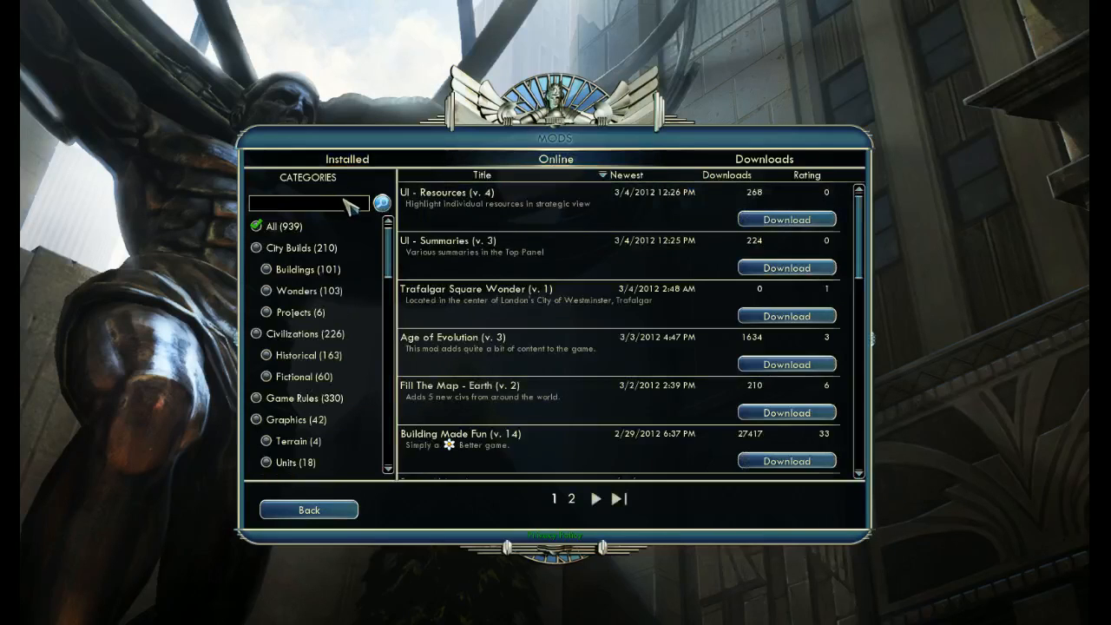
text(vem)
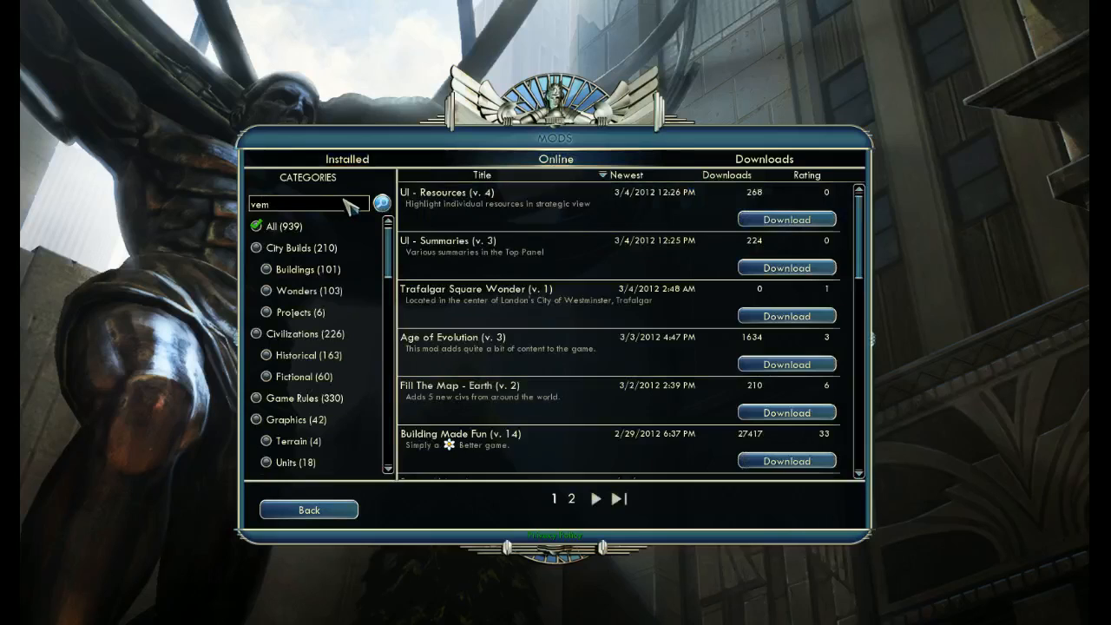
click(382, 204)
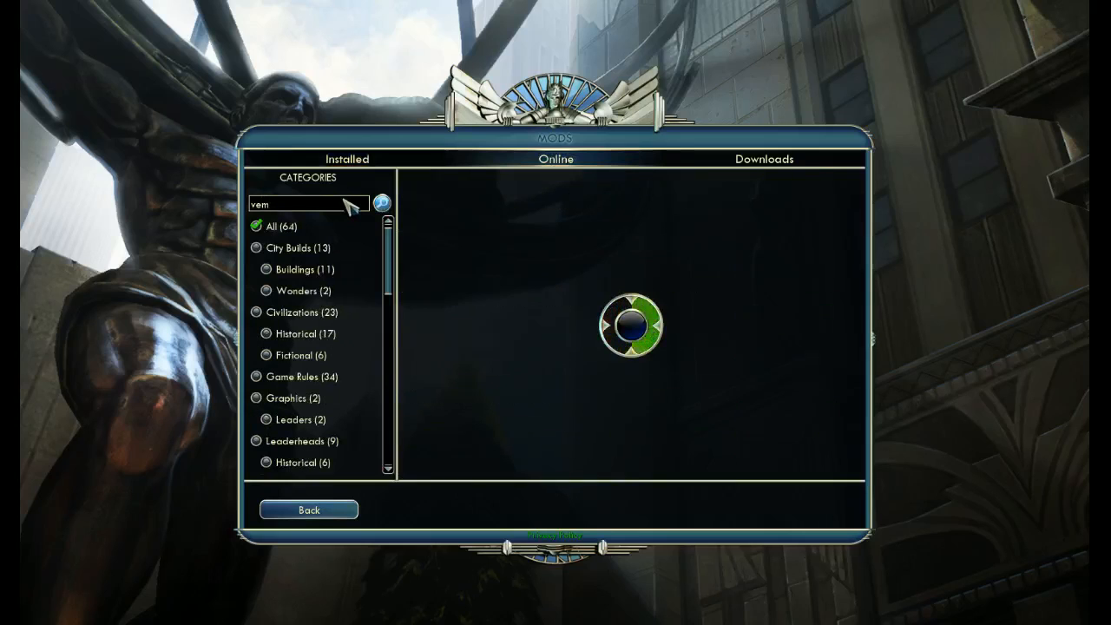
click(382, 203)
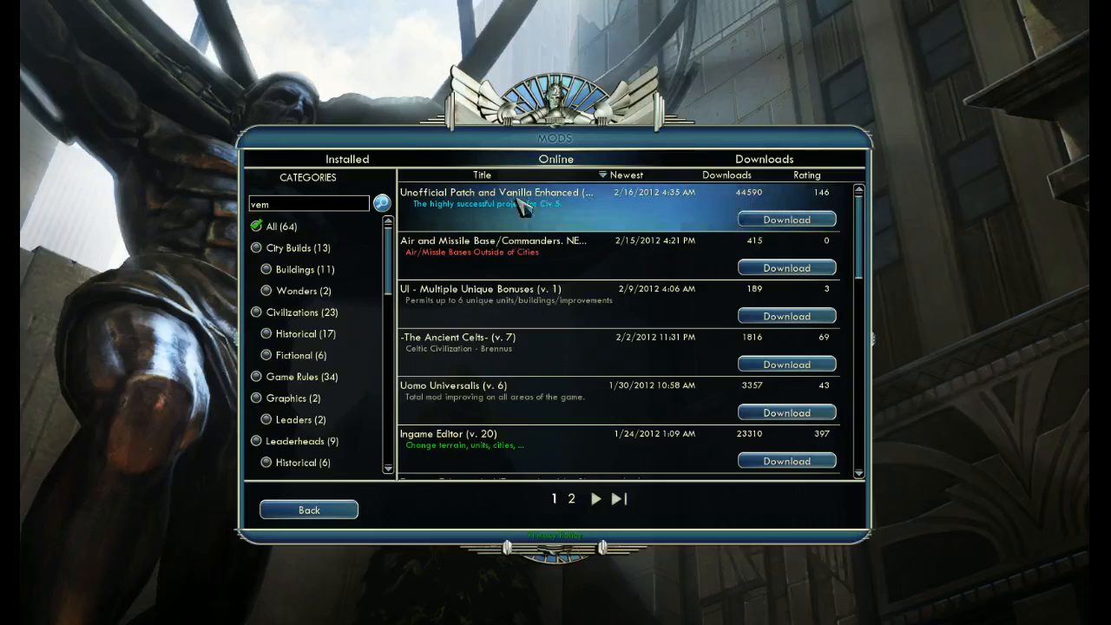
mouse_move(559, 201)
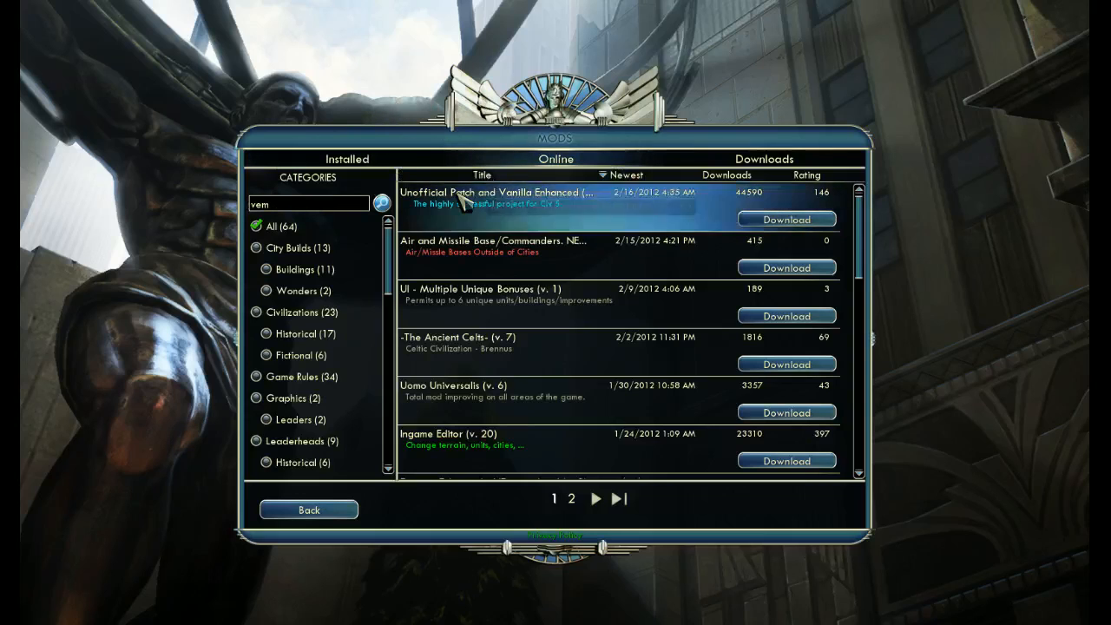
mouse_move(465, 215)
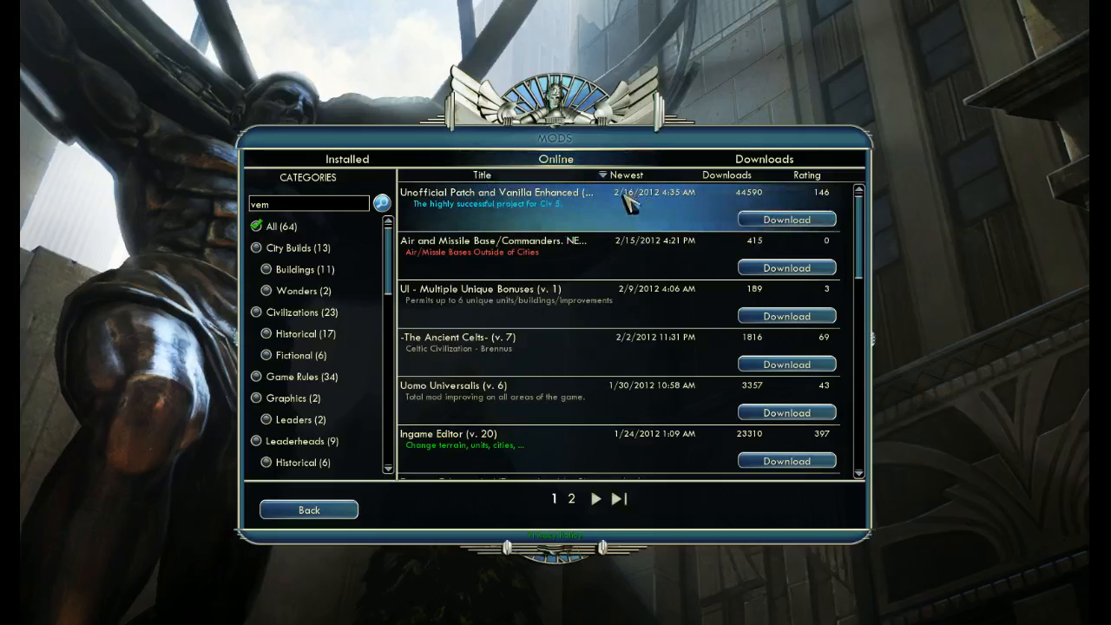
mouse_move(547, 204)
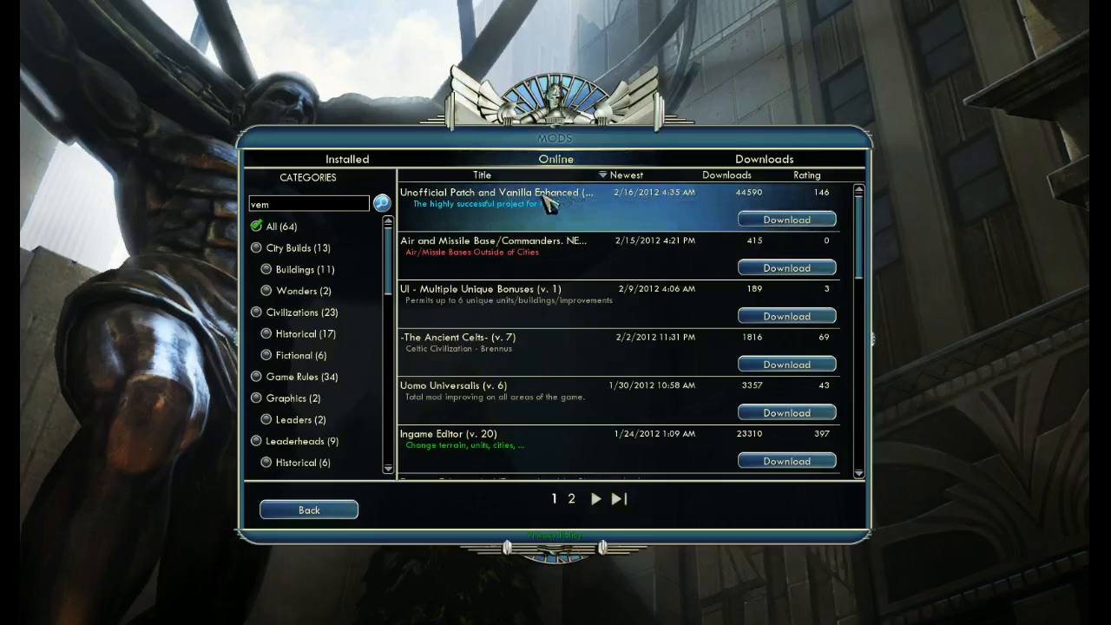
mouse_move(507, 208)
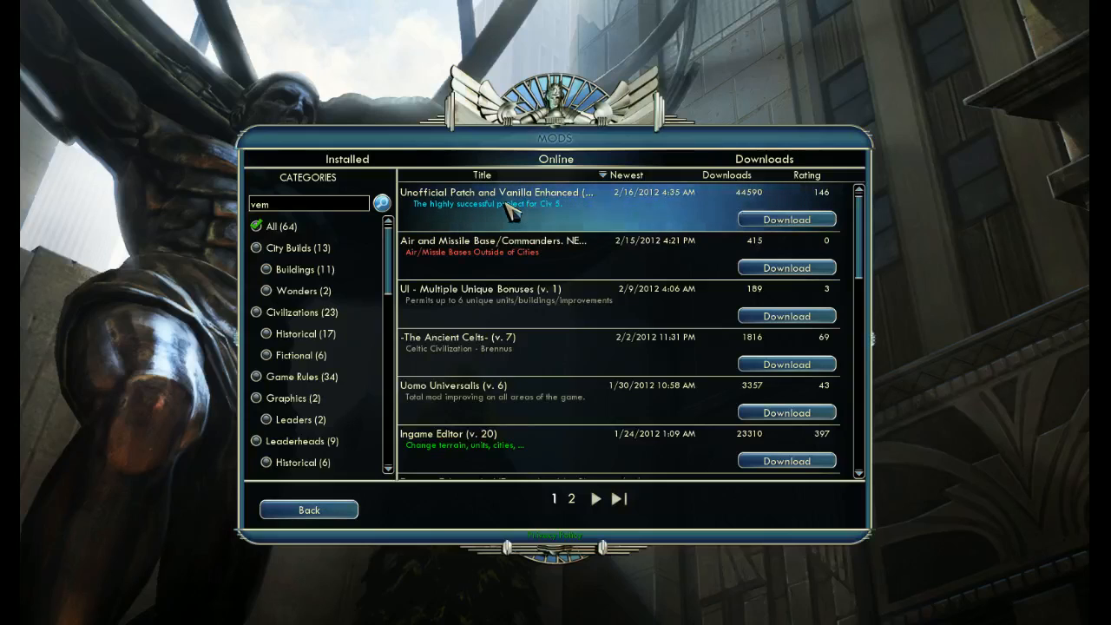
mouse_move(486, 215)
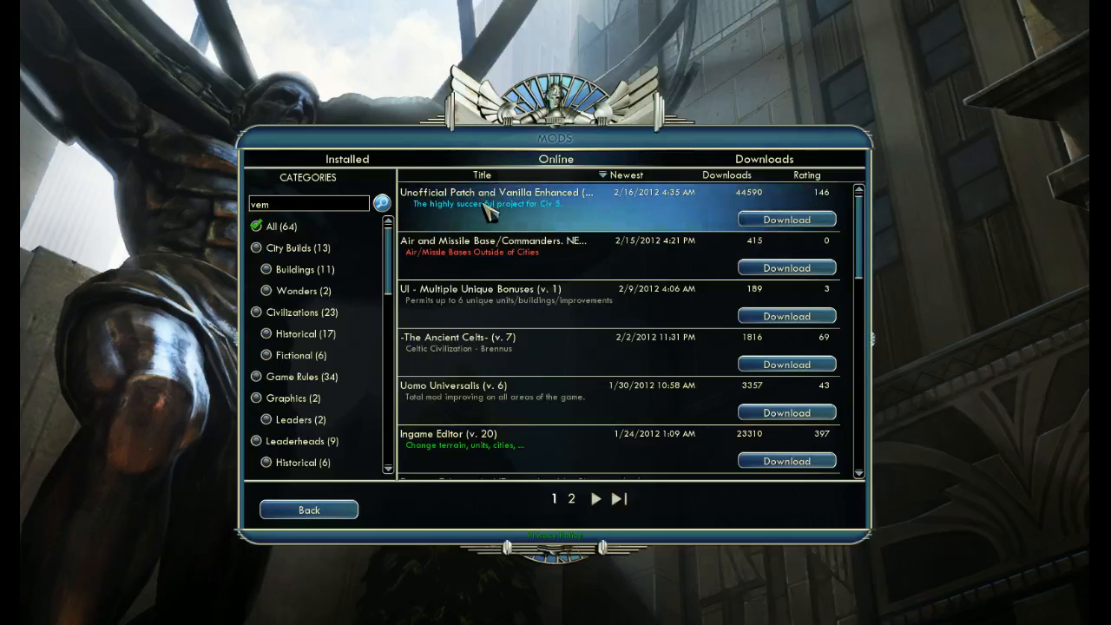
mouse_move(559, 208)
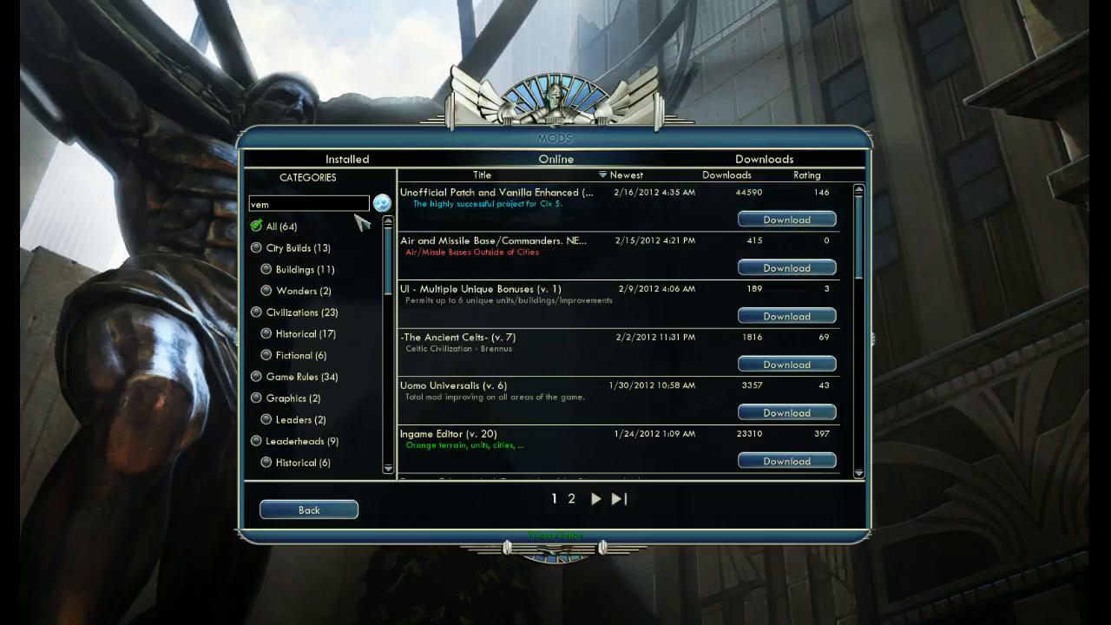
mouse_move(368, 503)
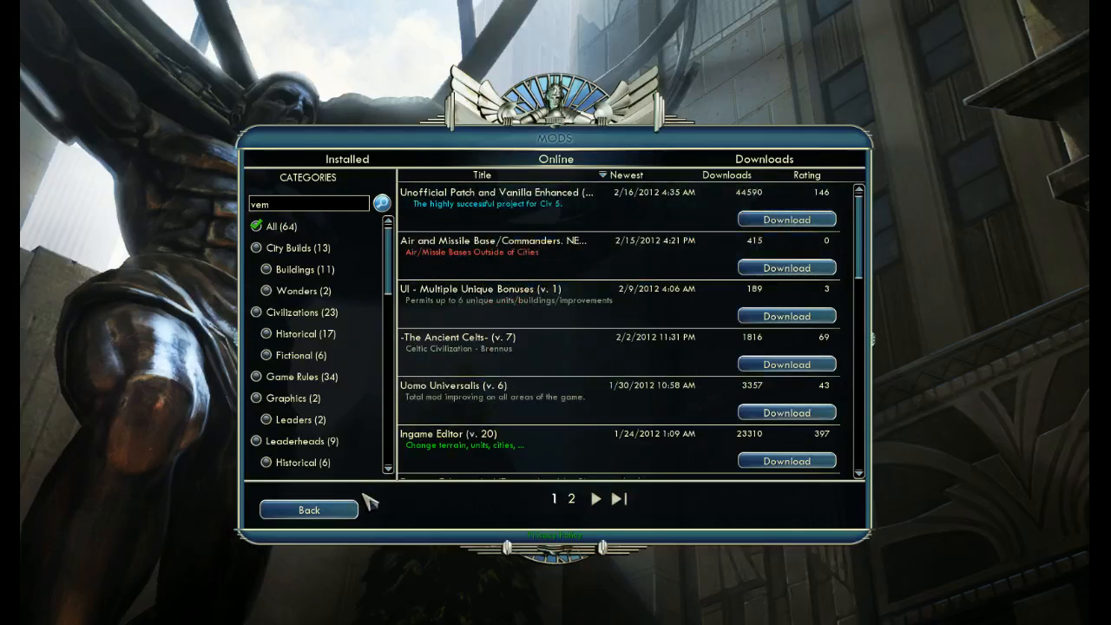
mouse_move(576, 259)
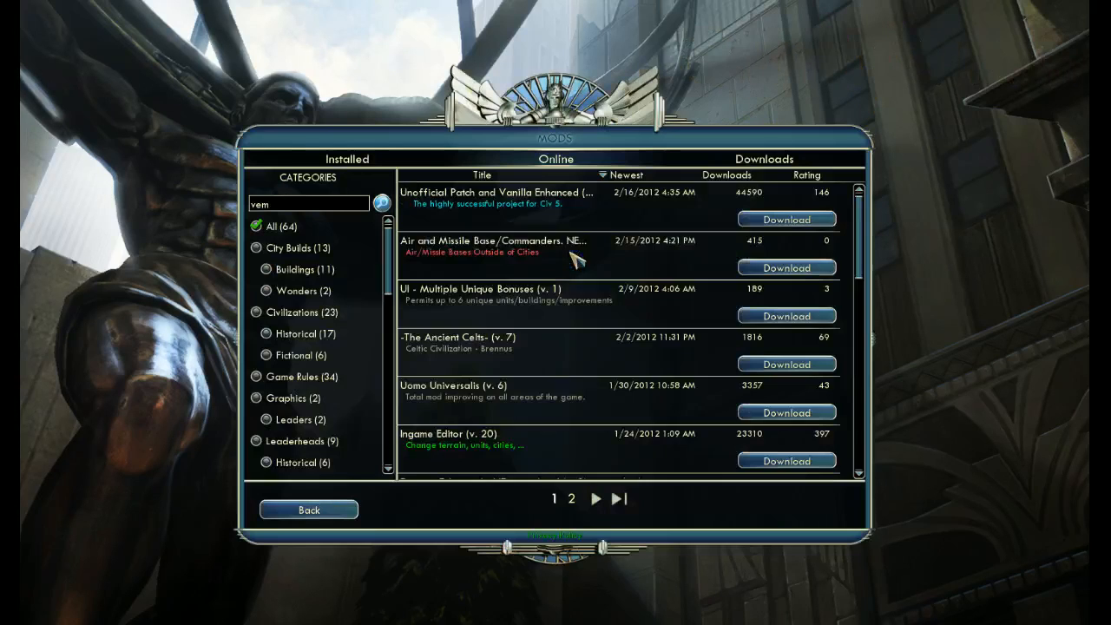
Show the Installed list and scroll to Unofficial Patch and Vanilla Enhanced (v. 131)
click(347, 160)
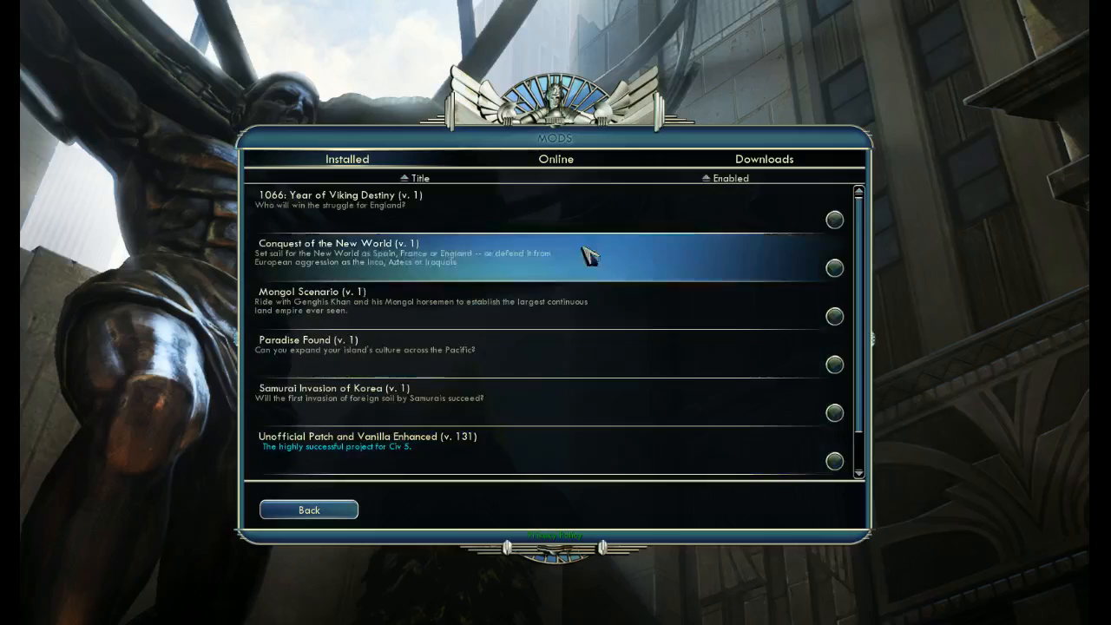
scroll(down, 3)
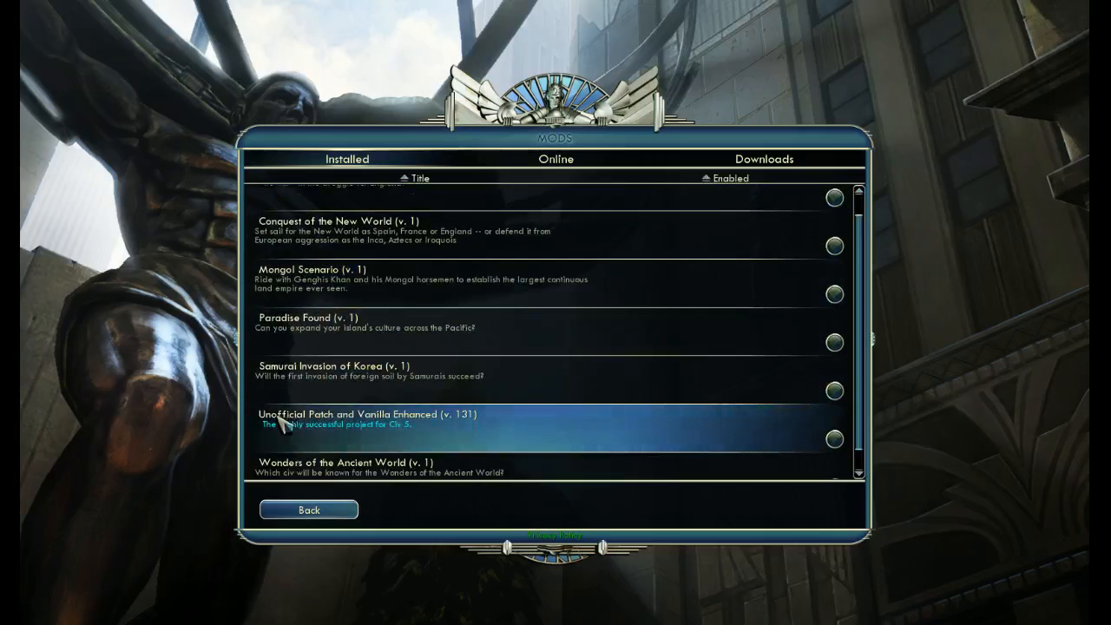
mouse_move(396, 440)
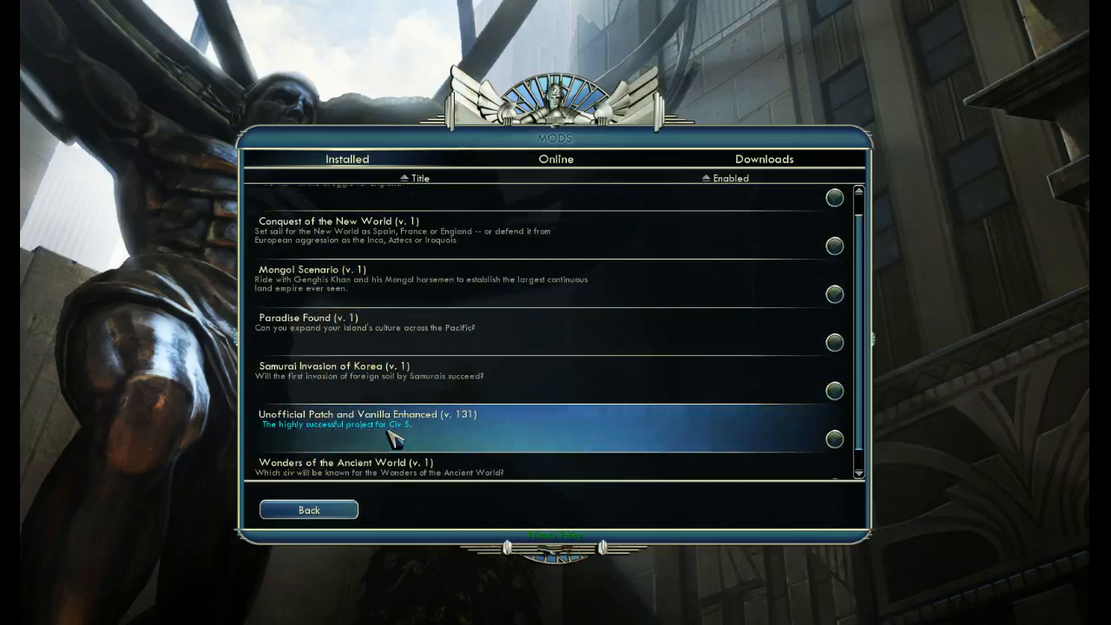
mouse_move(798, 438)
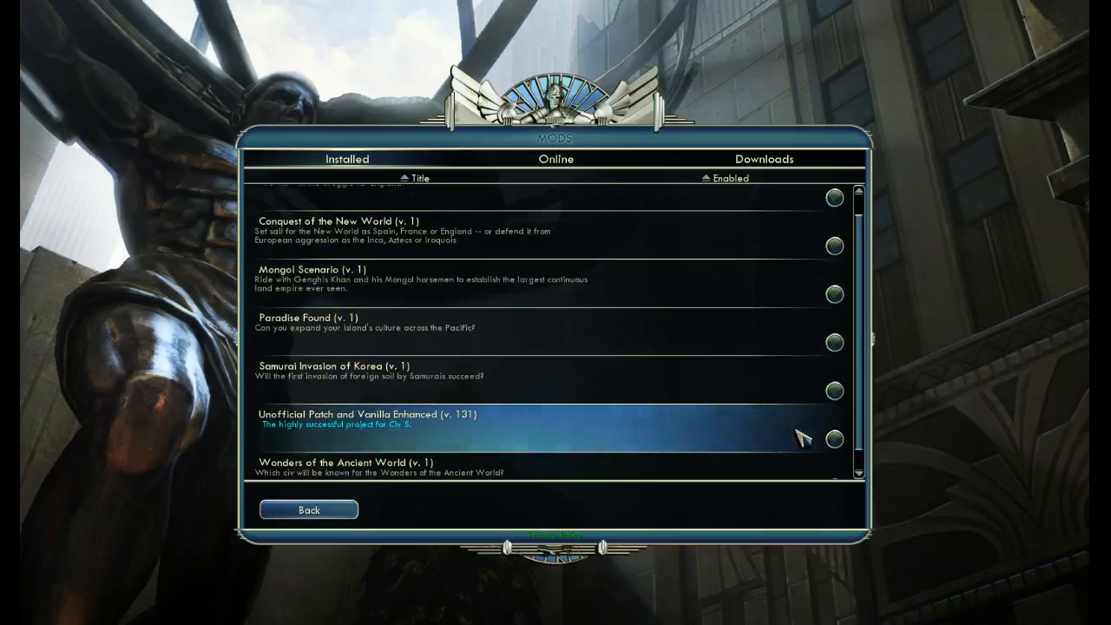
mouse_move(465, 431)
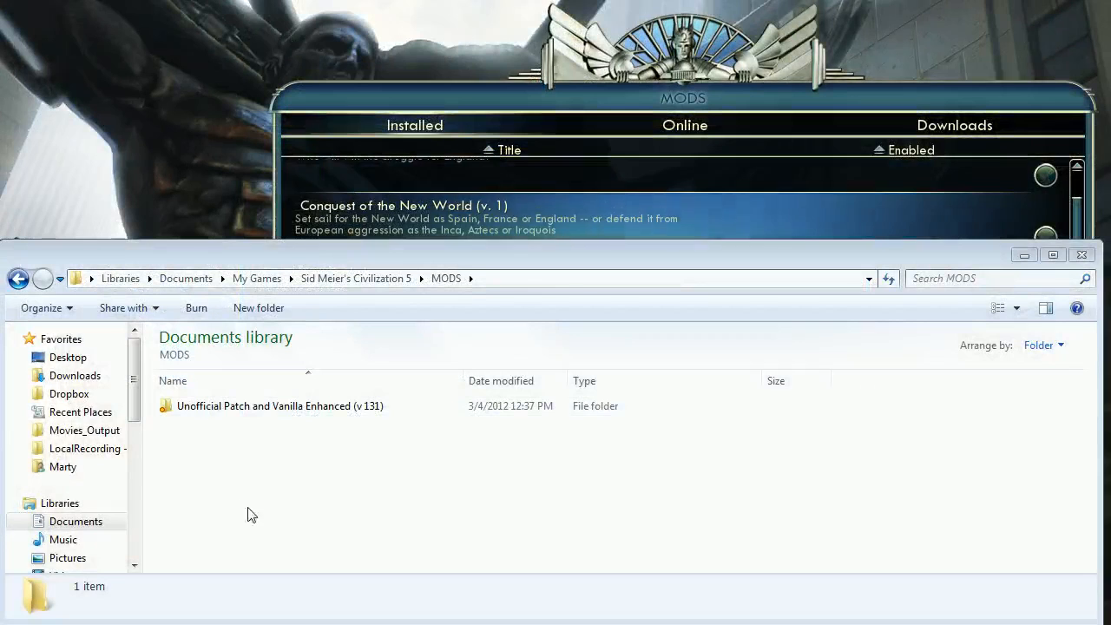
Enter the Unofficial Patch and Vanilla Enhanced (v 131) folder listing CiVUP, VEM, README and modinfo
click(280, 406)
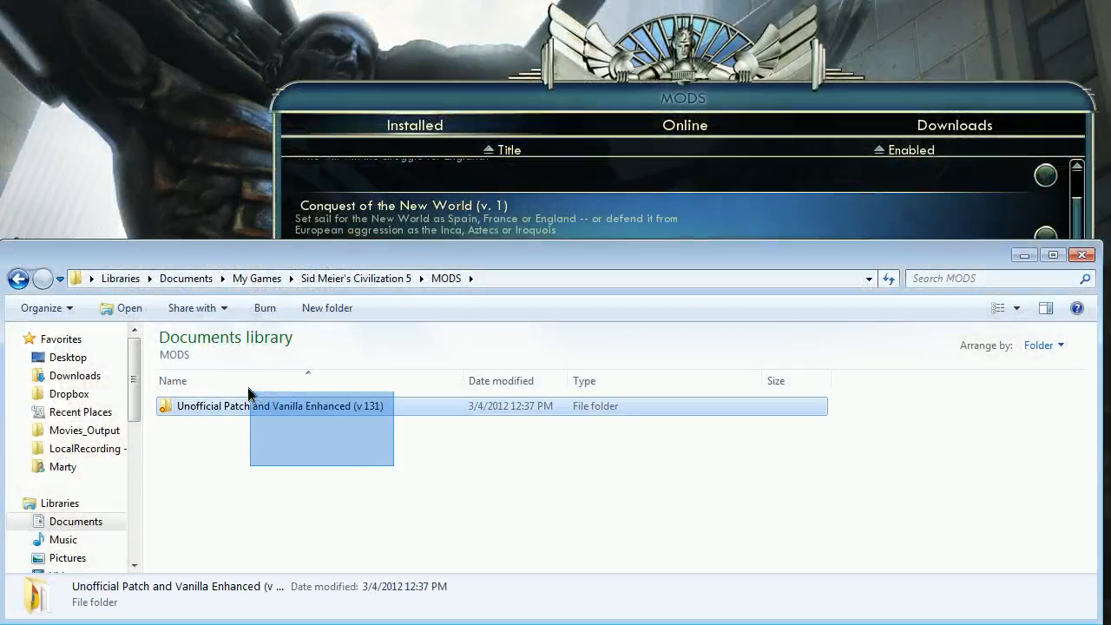
click(278, 443)
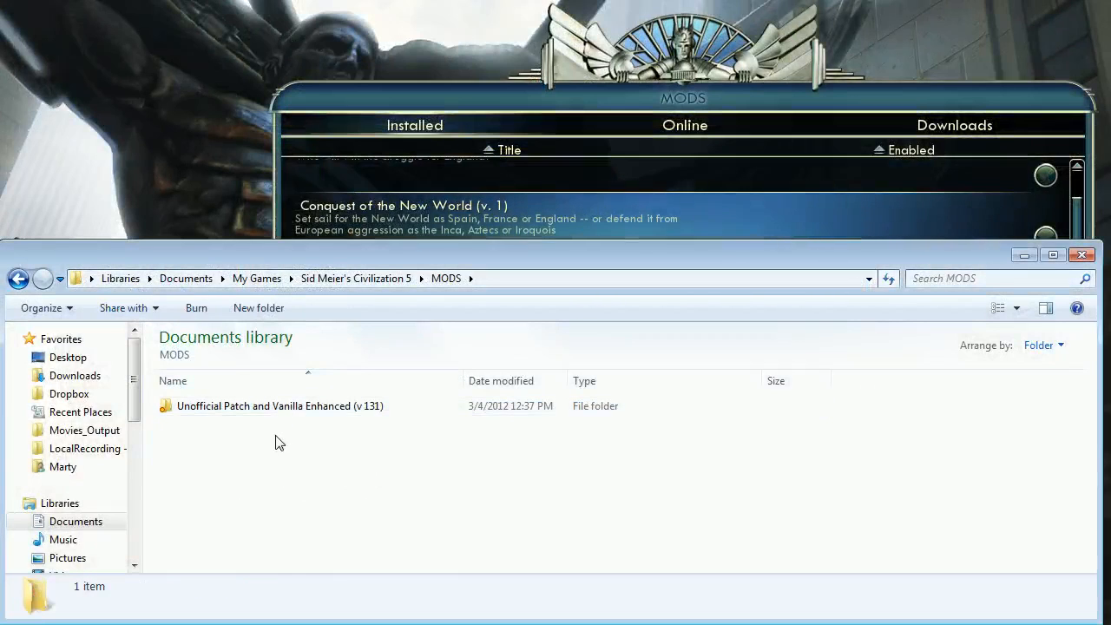
click(278, 406)
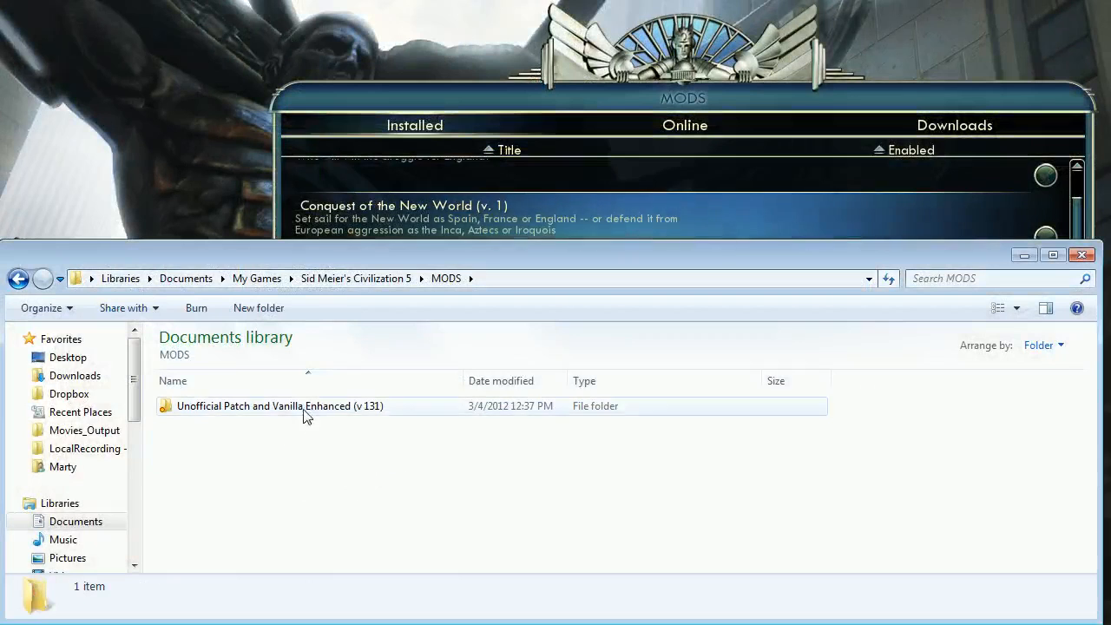
click(280, 406)
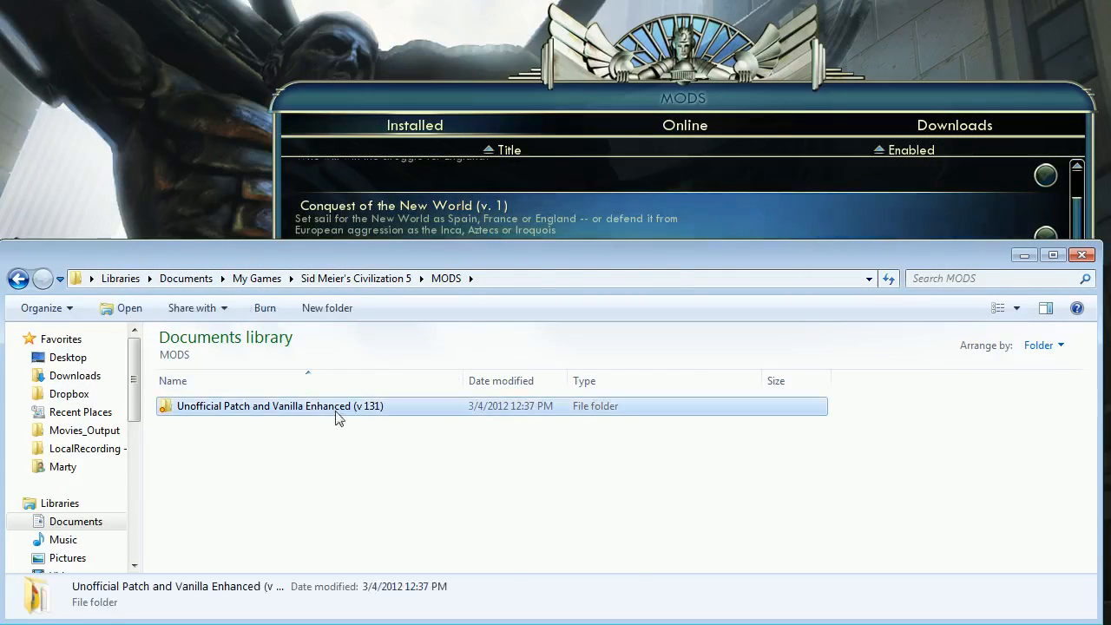
double_click(279, 406)
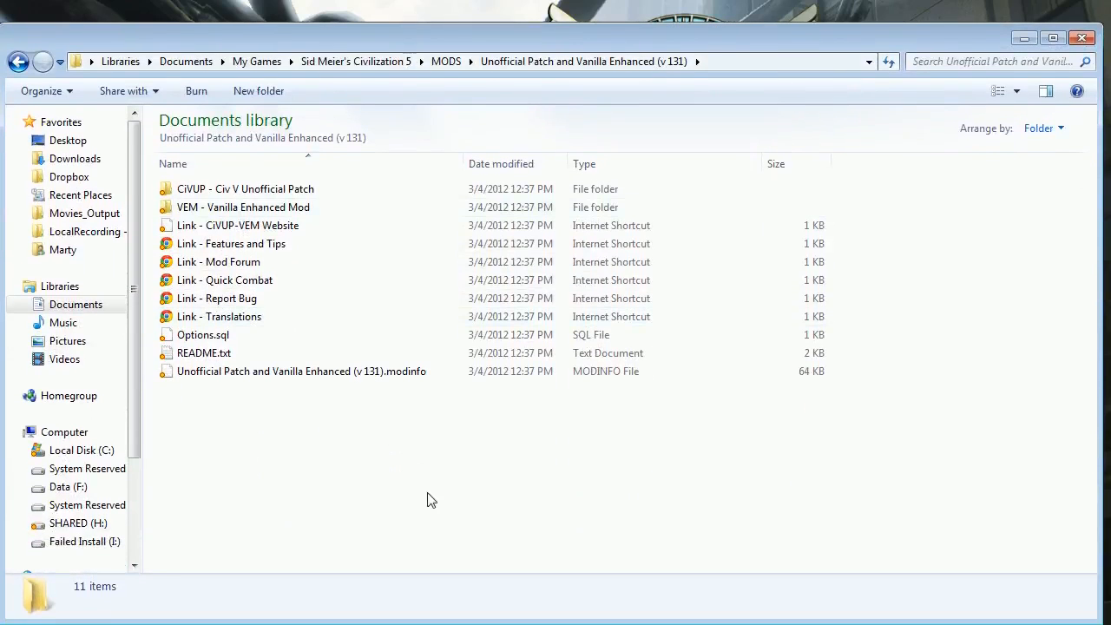
mouse_move(241, 448)
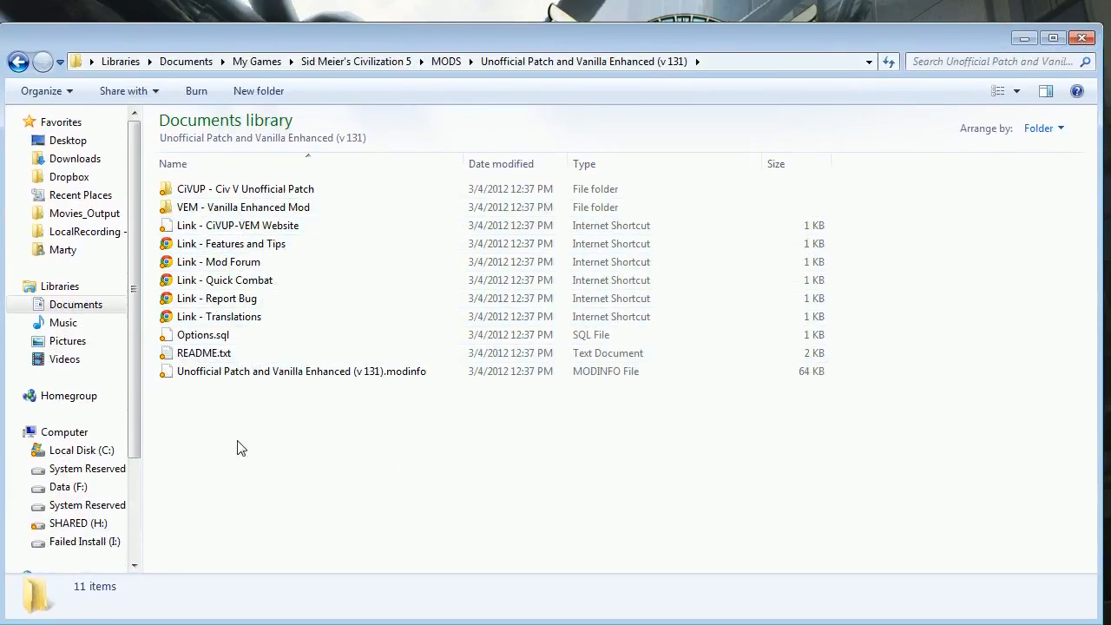
click(247, 187)
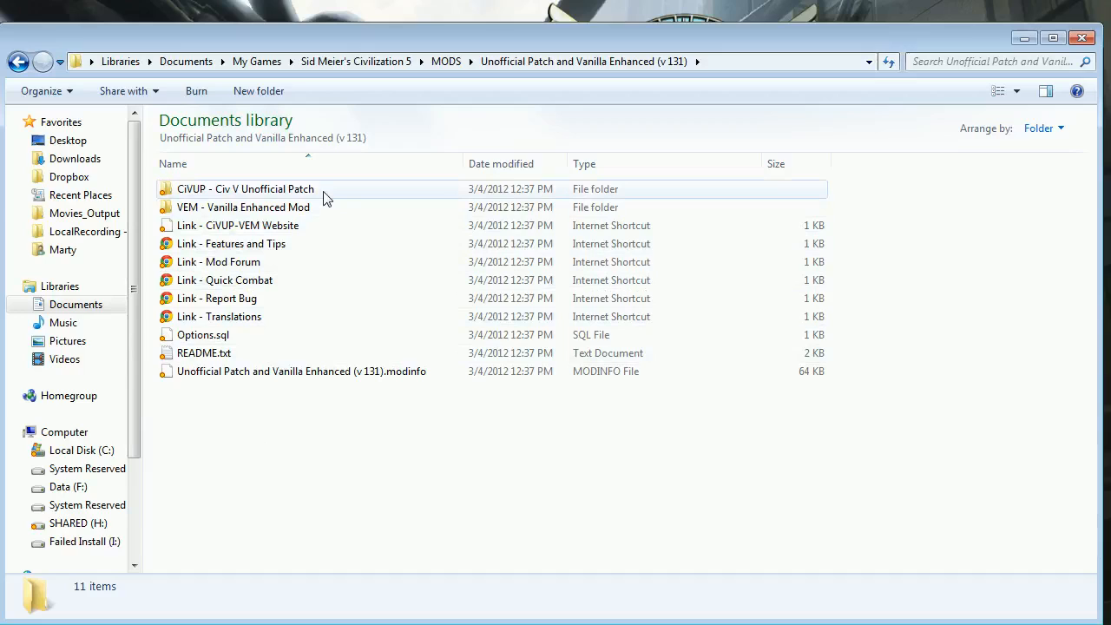
mouse_move(274, 195)
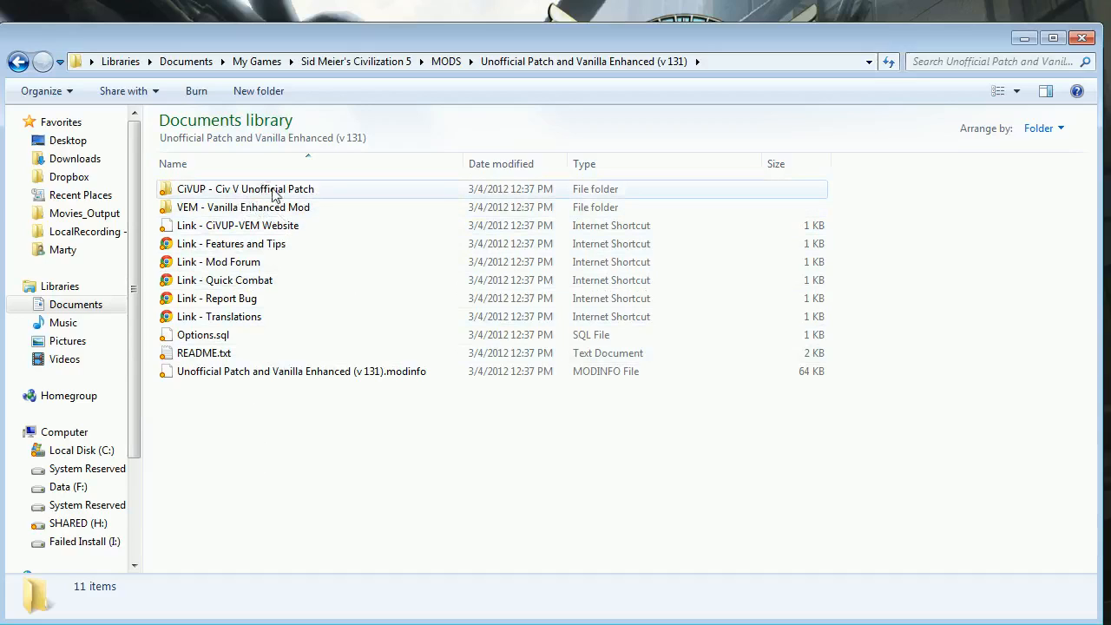
mouse_move(321, 198)
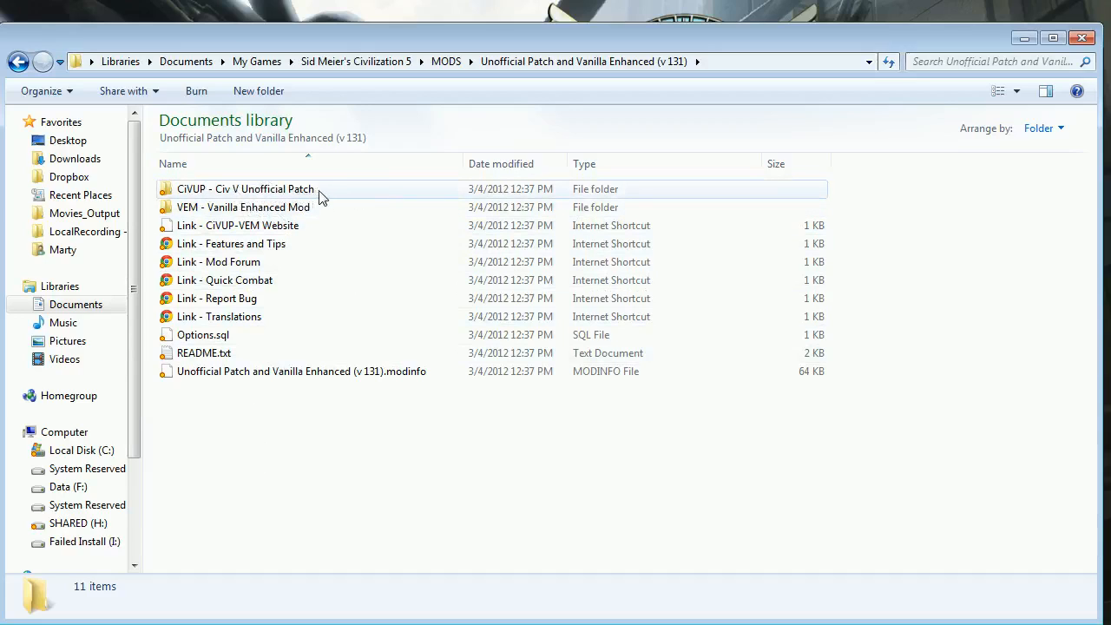
click(243, 206)
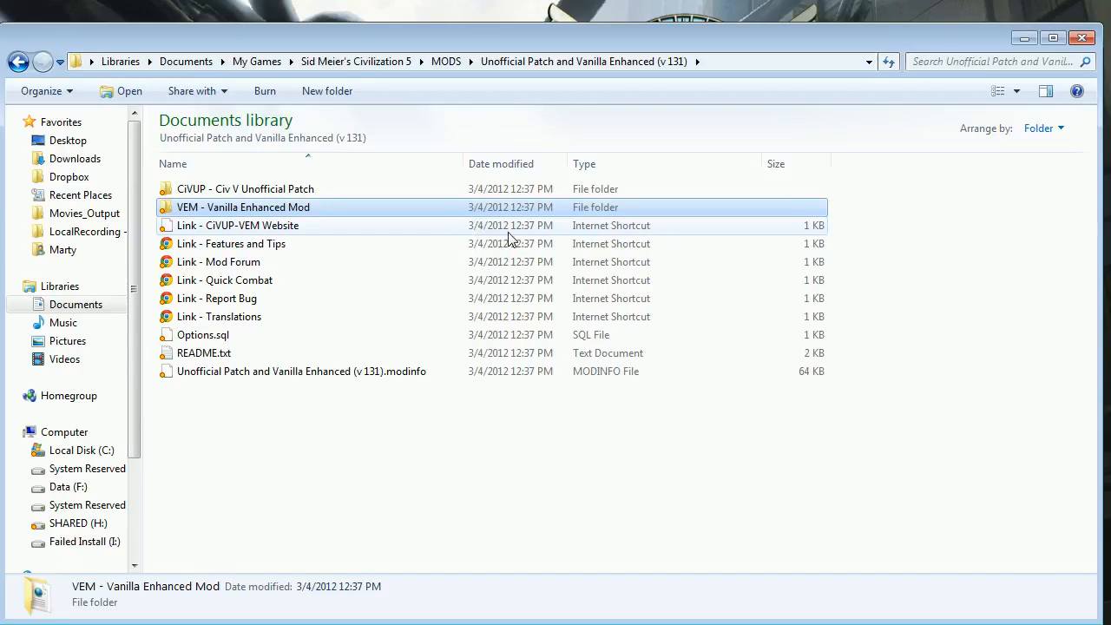
click(243, 207)
text(_)
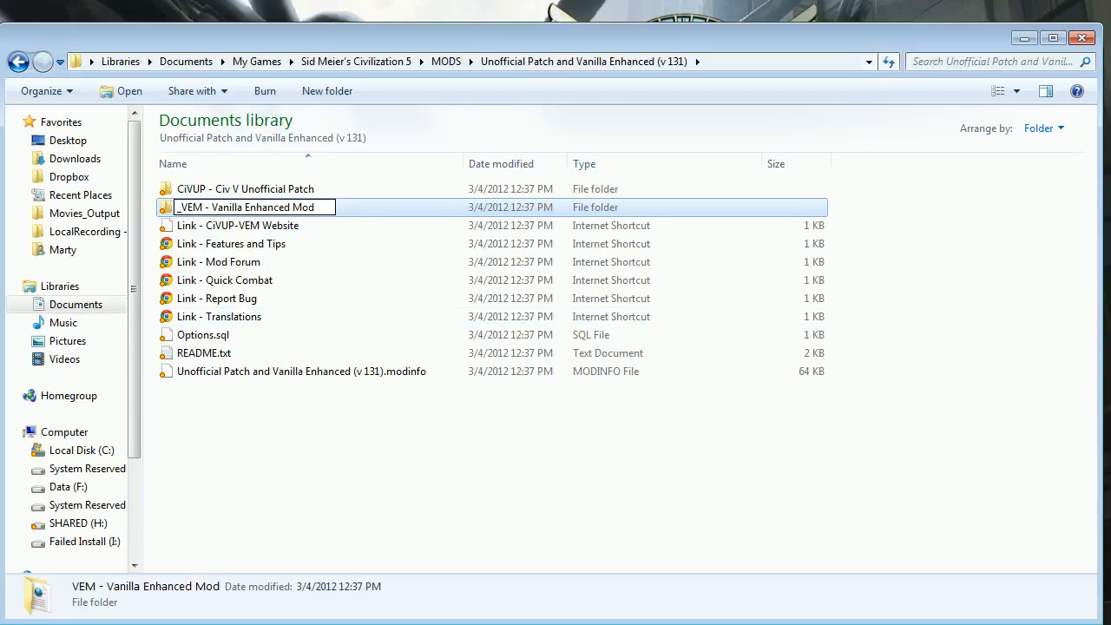
mouse_move(338, 462)
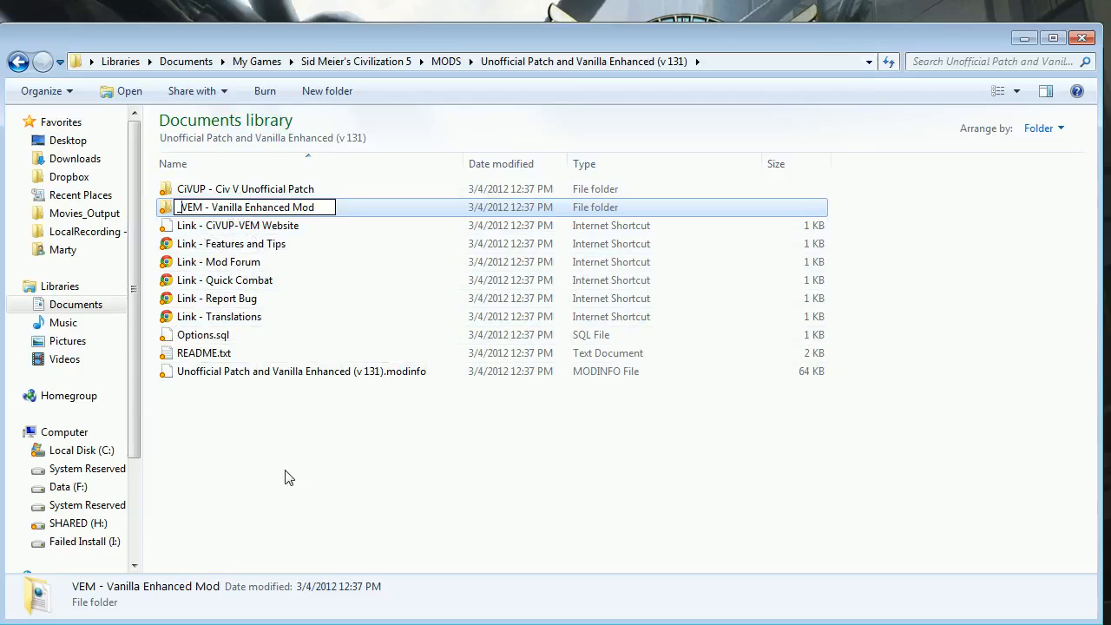
key(Return)
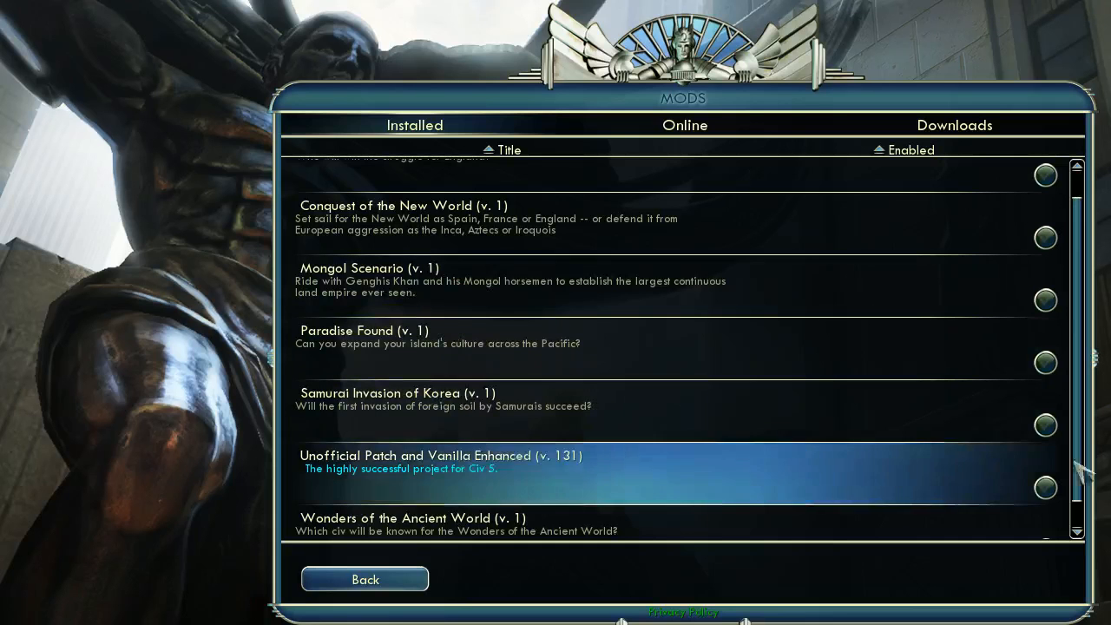
Tick Enabled for Unofficial Patch and Vanilla Enhanced (v. 131) and go back to the Mods menu
click(1045, 486)
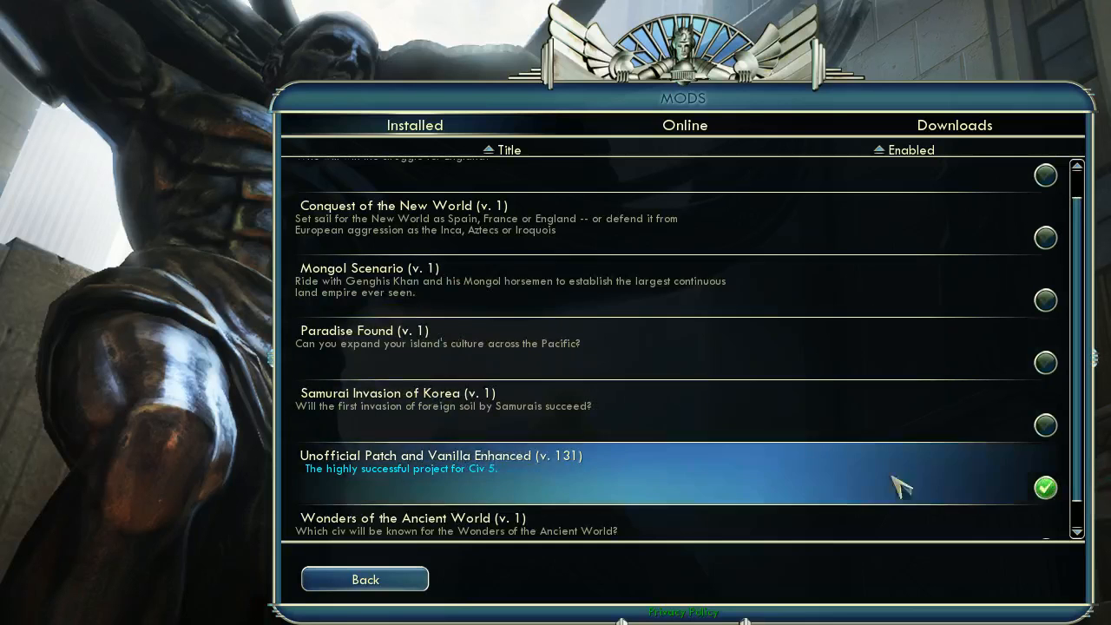
scroll(up, 3)
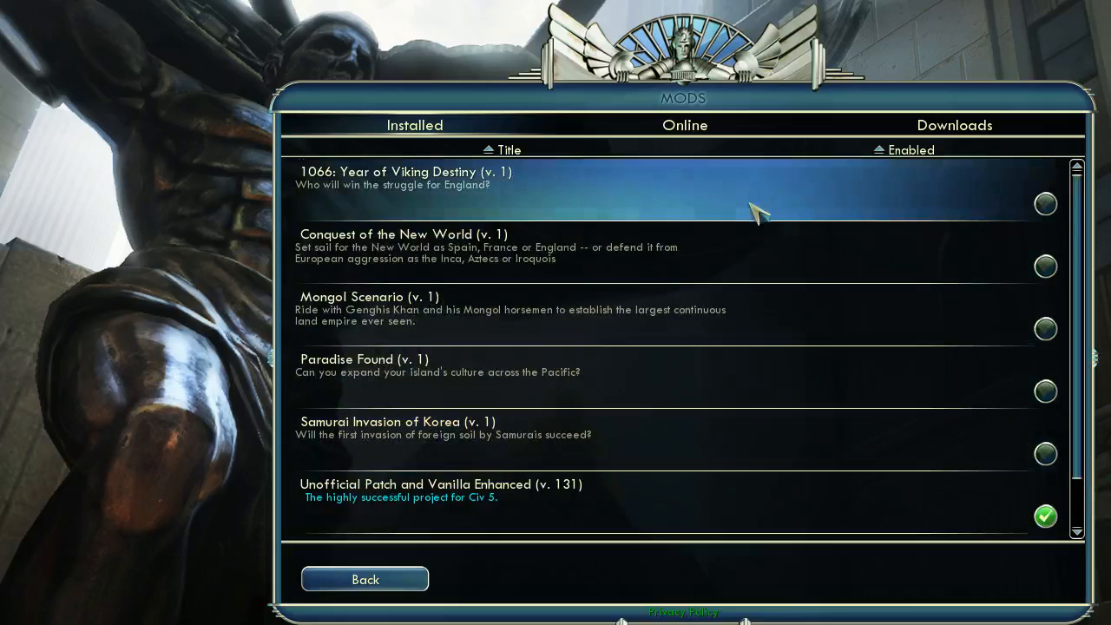
scroll(down, 3)
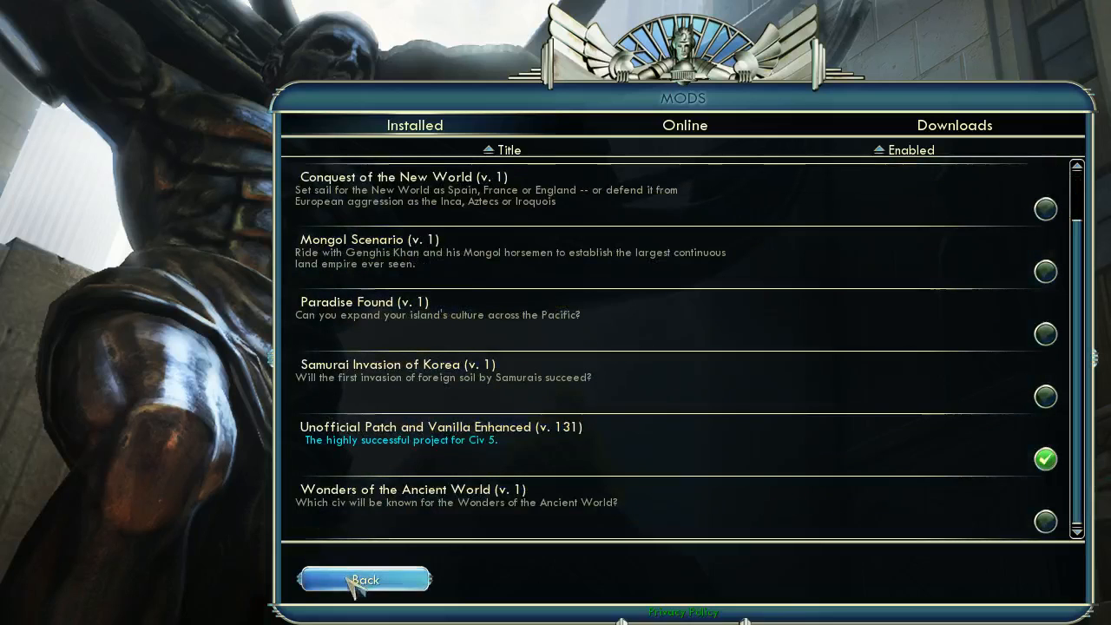
click(365, 580)
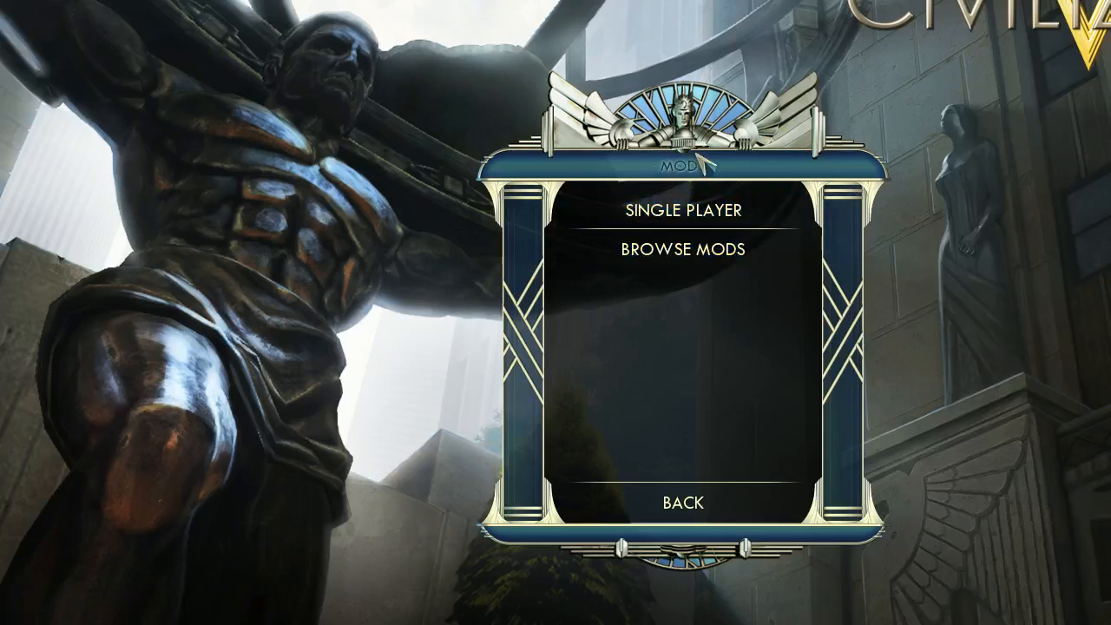
mouse_move(521, 482)
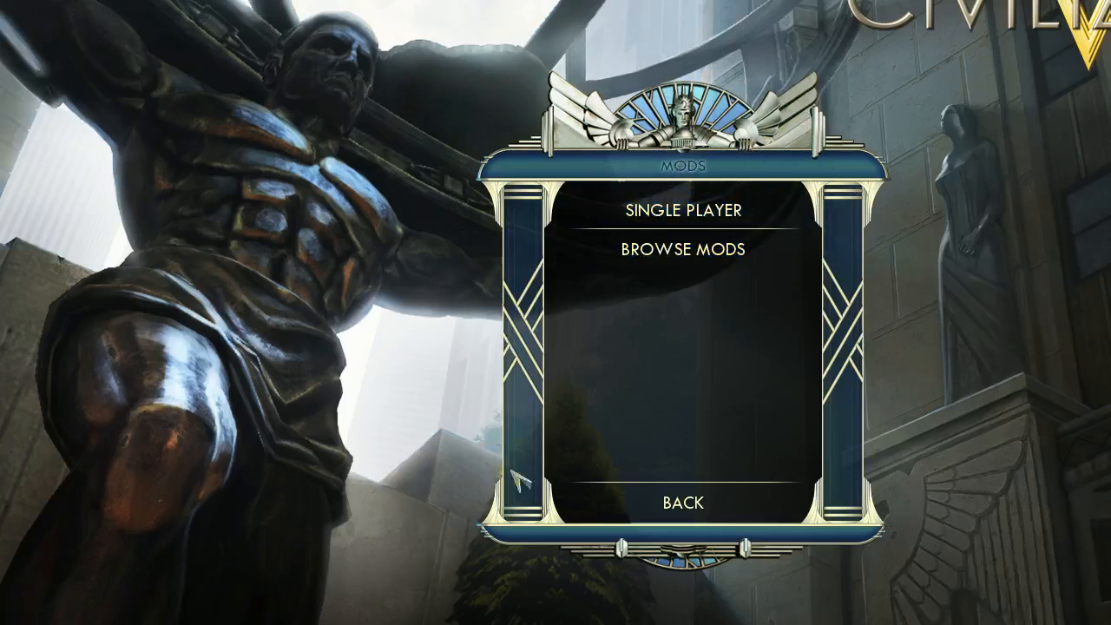
mouse_move(684, 208)
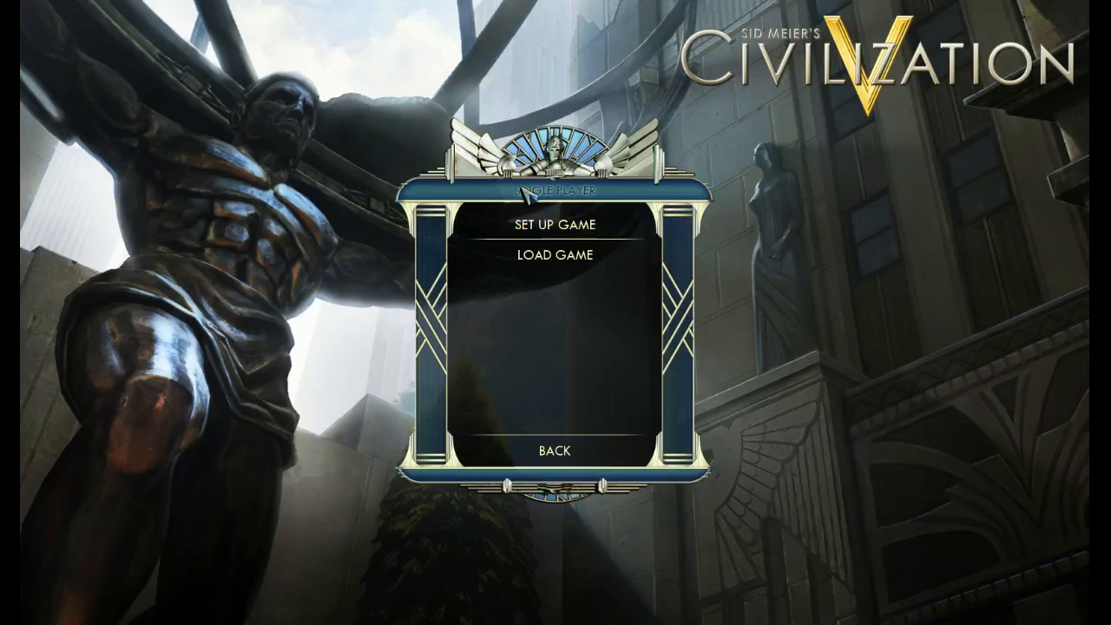
mouse_move(555, 256)
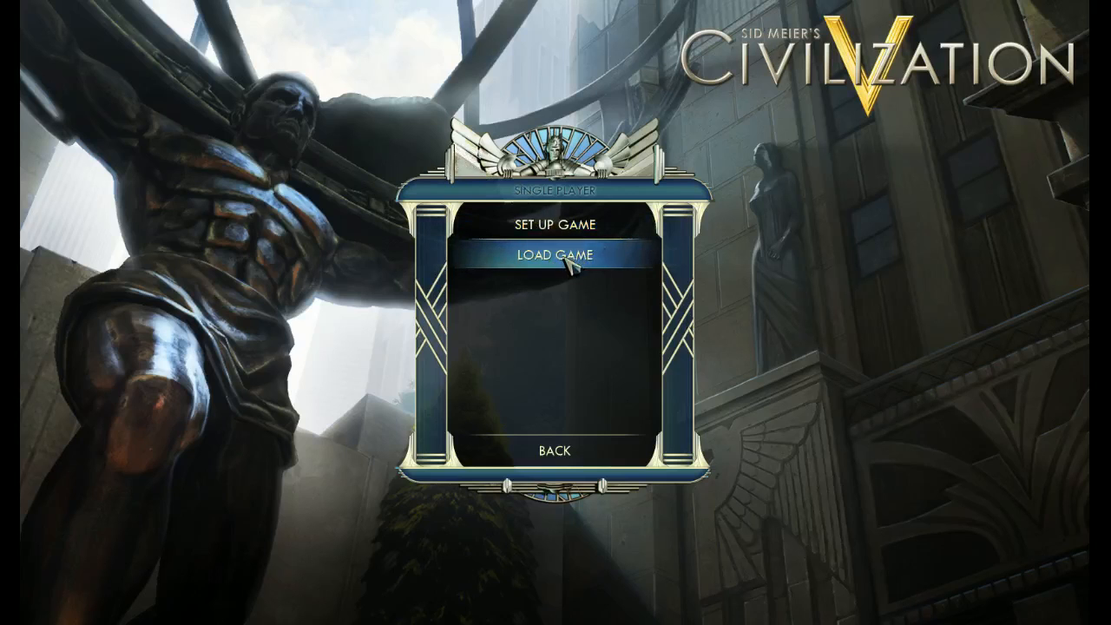
Bring up the modded single-player setup: Sejong of Korea, small Pangaea map, King difficulty
click(552, 222)
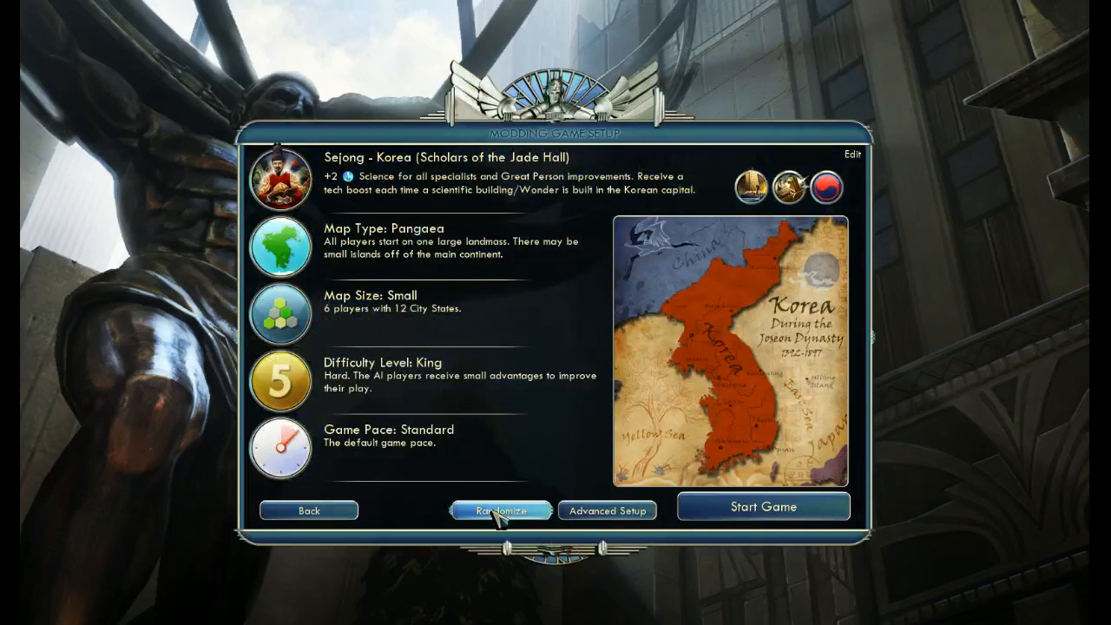
Browse the Select Civilization list toward Kamehameha - Polynesia, reviewing leaders and modded traits like Wayfinding
click(500, 510)
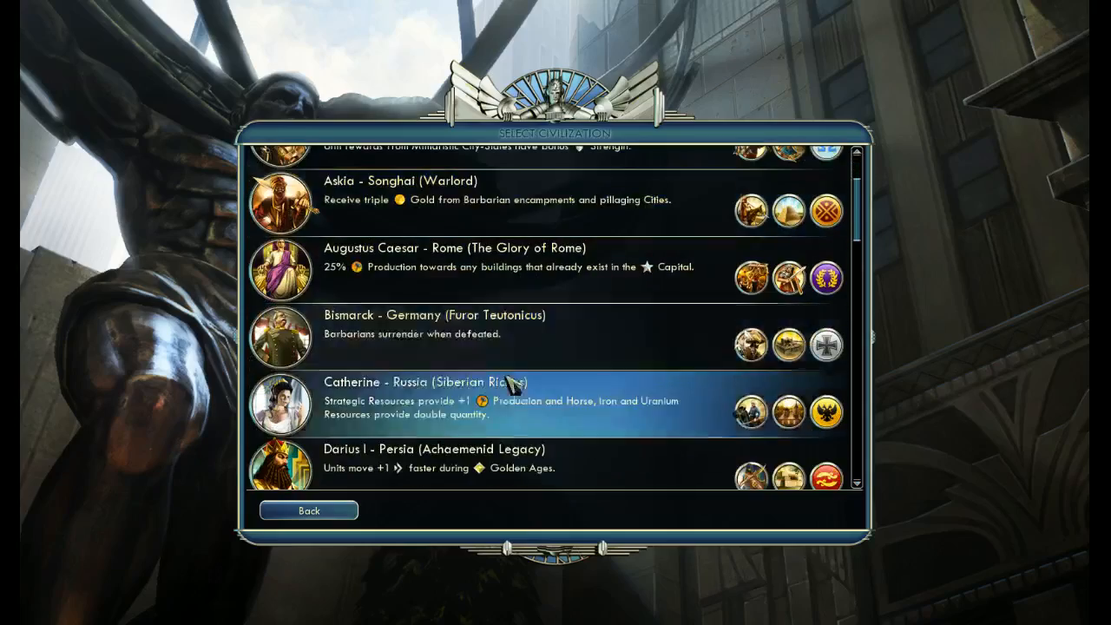
scroll(down, 3)
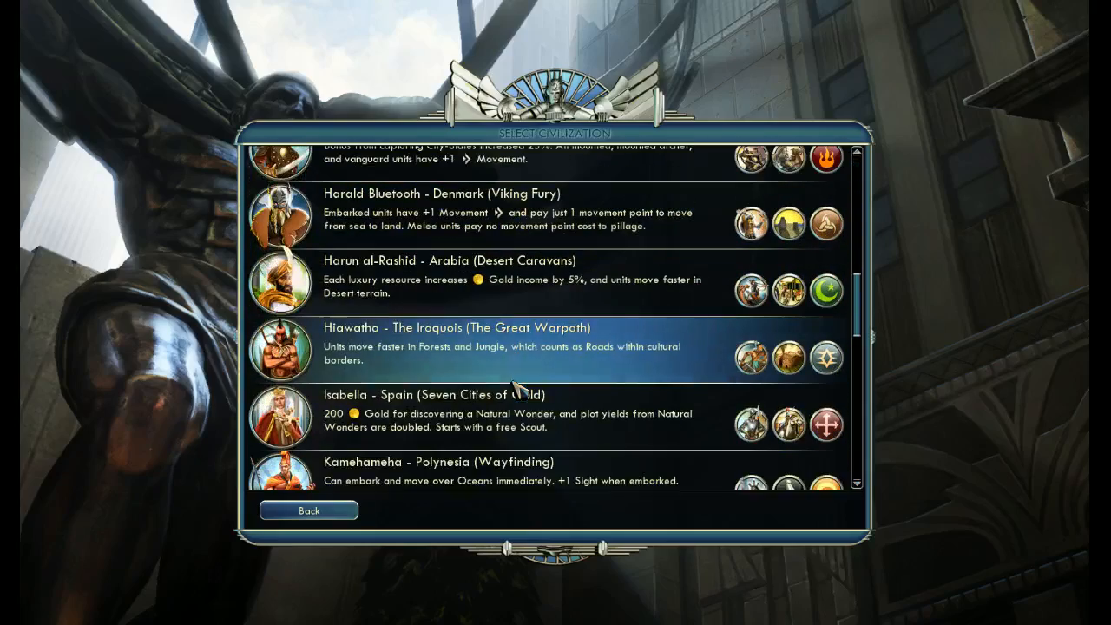
scroll(down, 3)
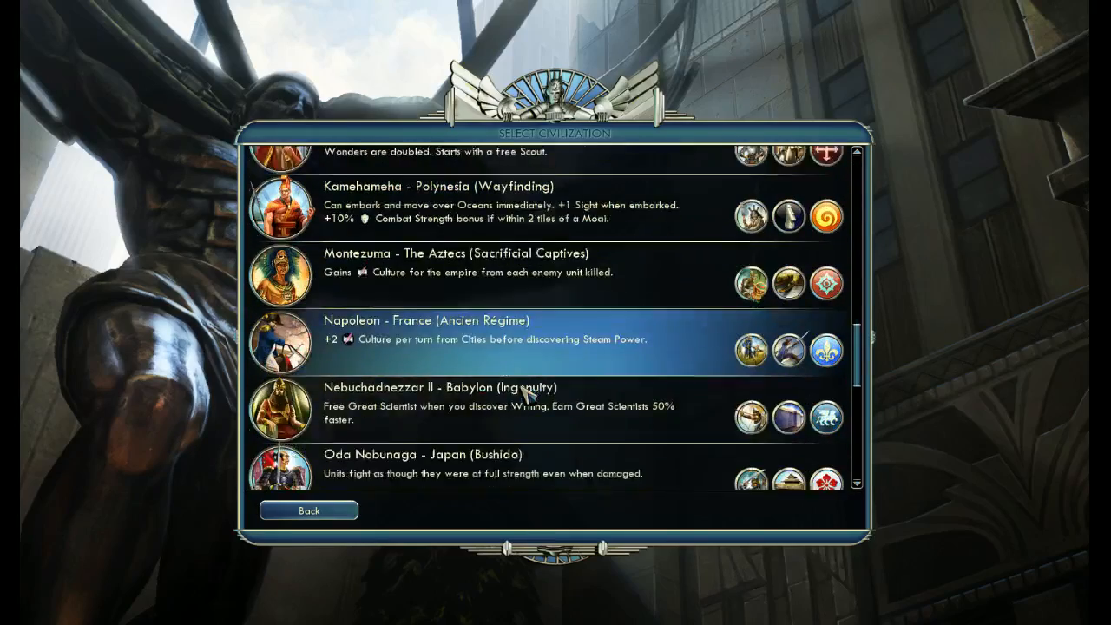
scroll(down, 3)
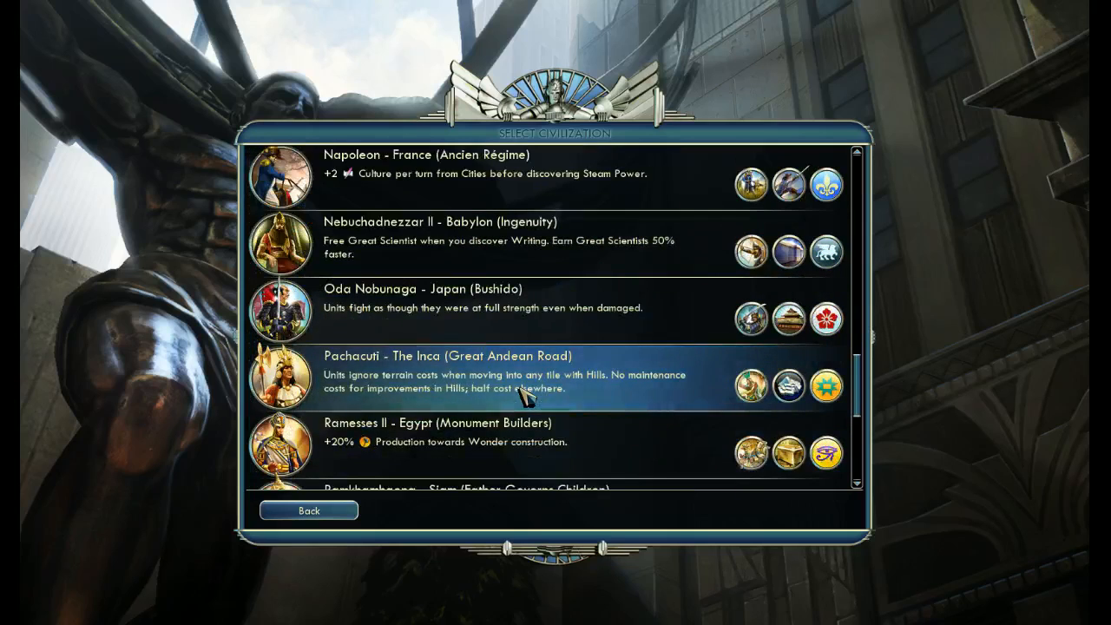
scroll(down, 3)
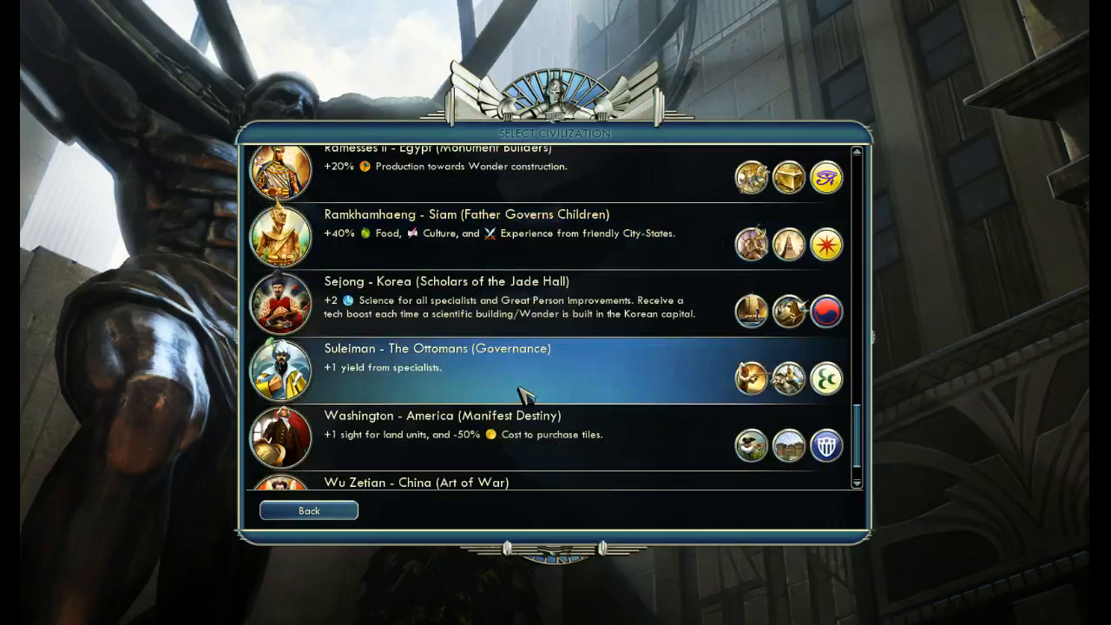
scroll(down, 3)
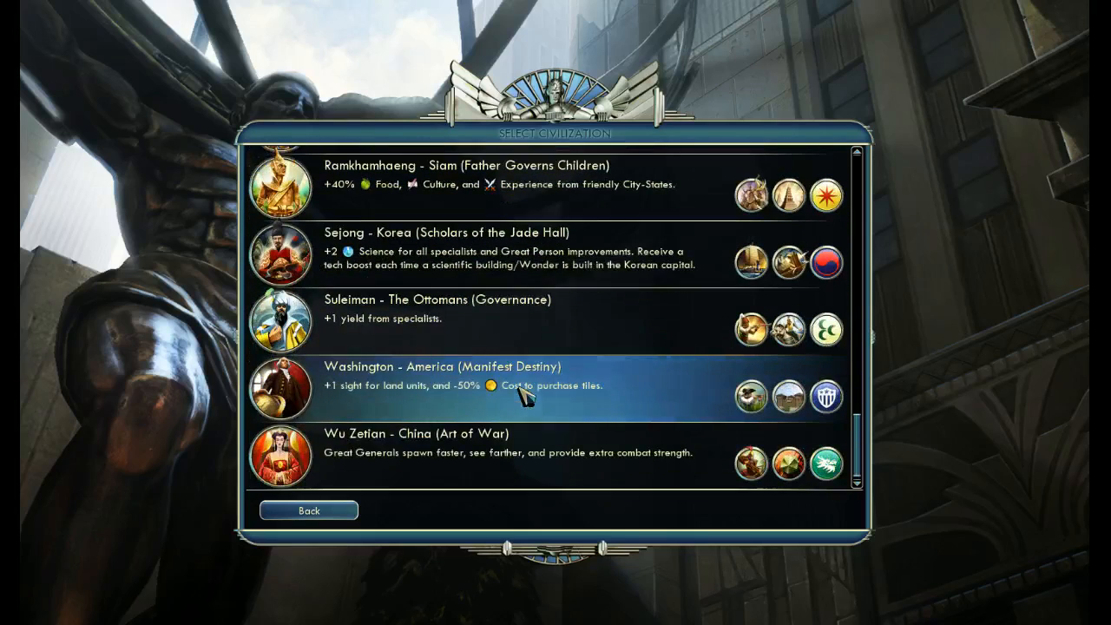
scroll(up, 3)
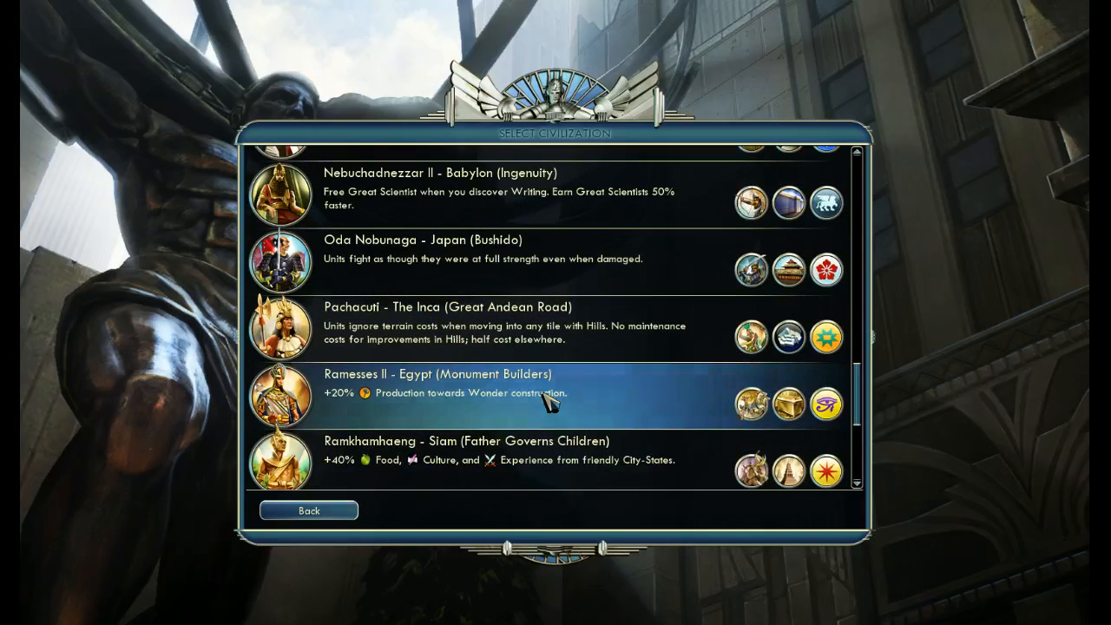
scroll(up, 3)
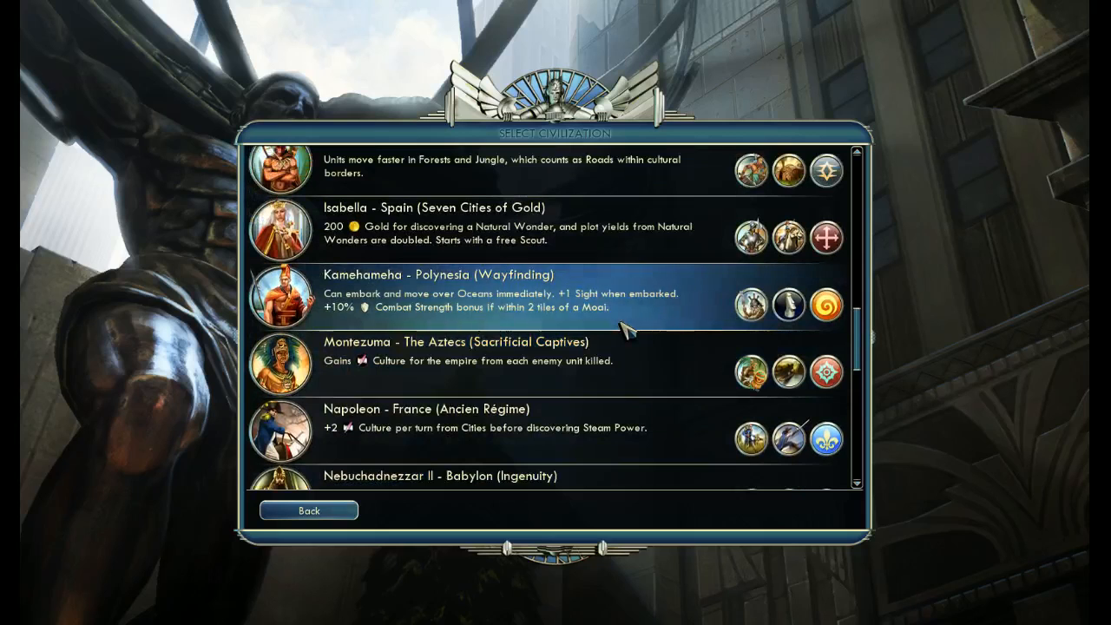
mouse_move(517, 299)
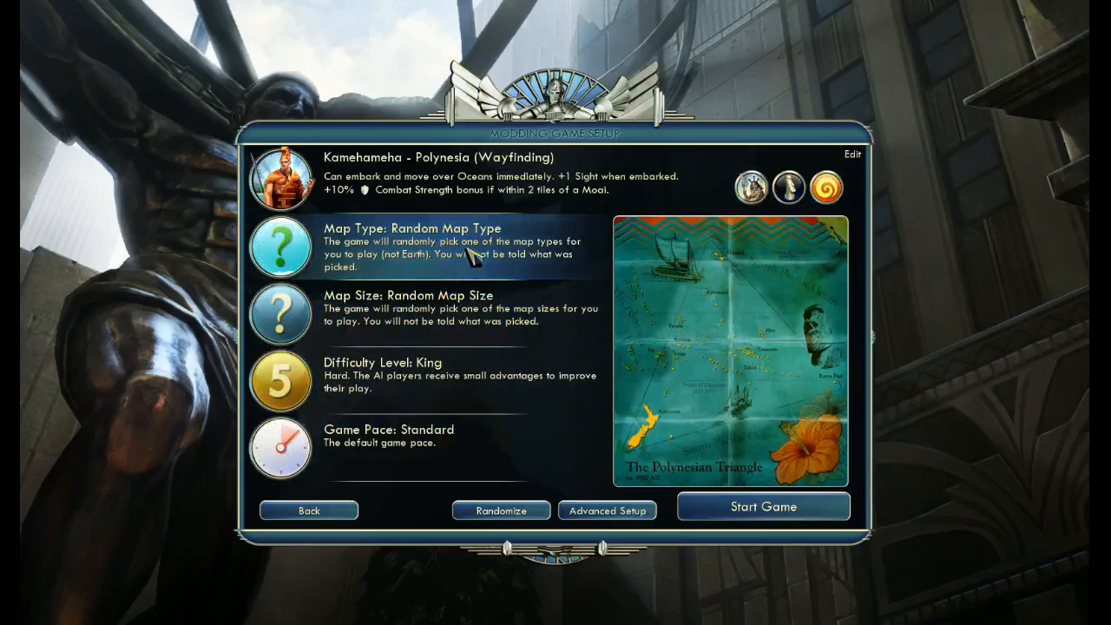
mouse_move(762, 507)
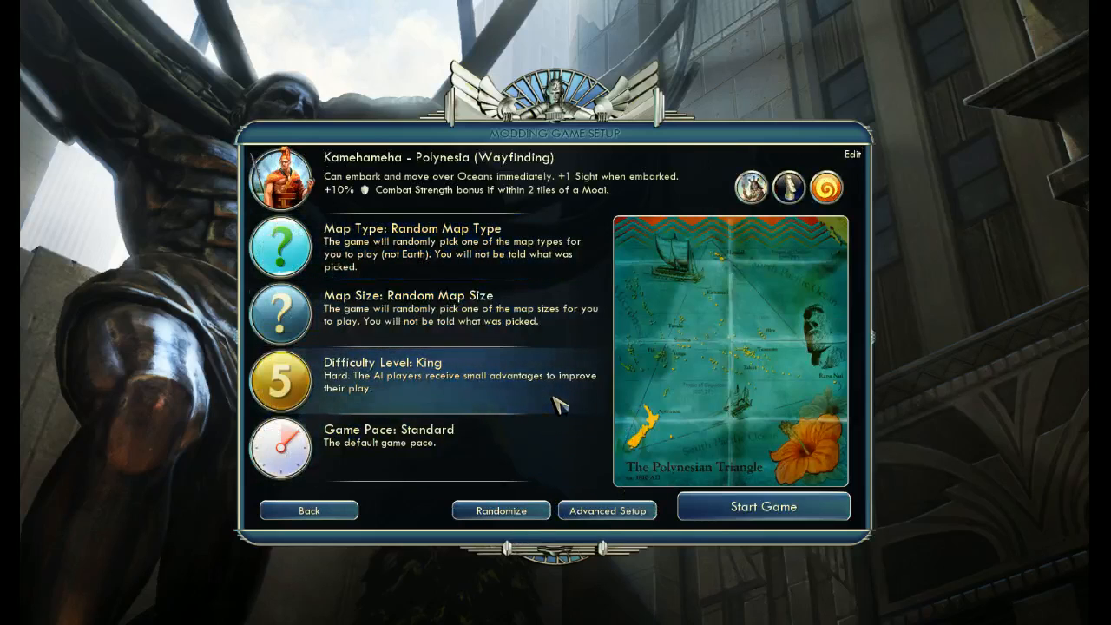
mouse_move(483, 465)
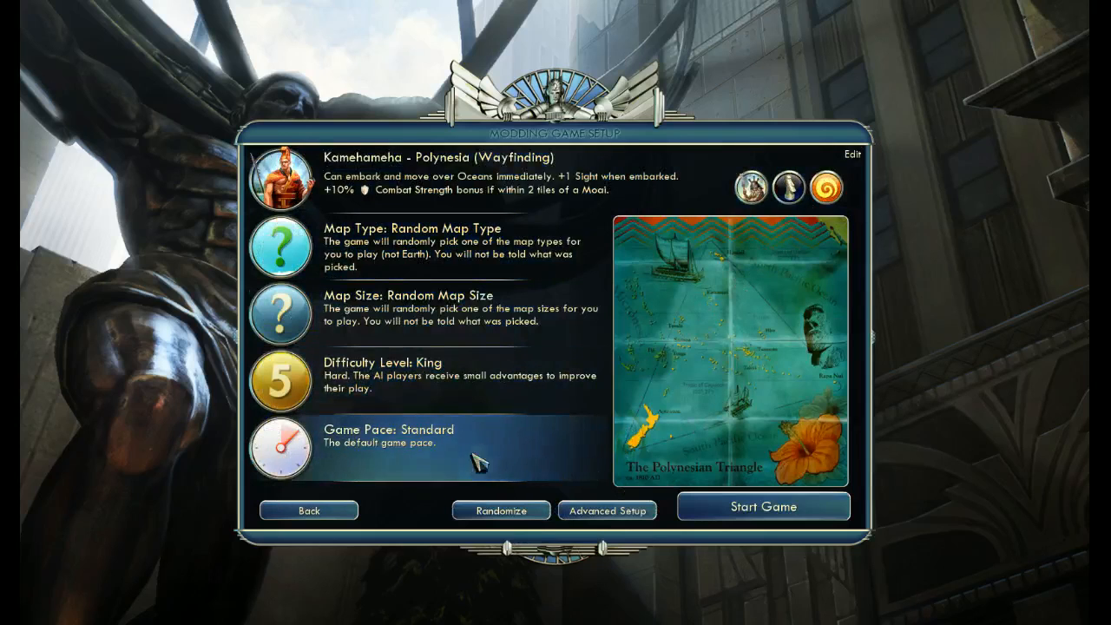
mouse_move(62, 360)
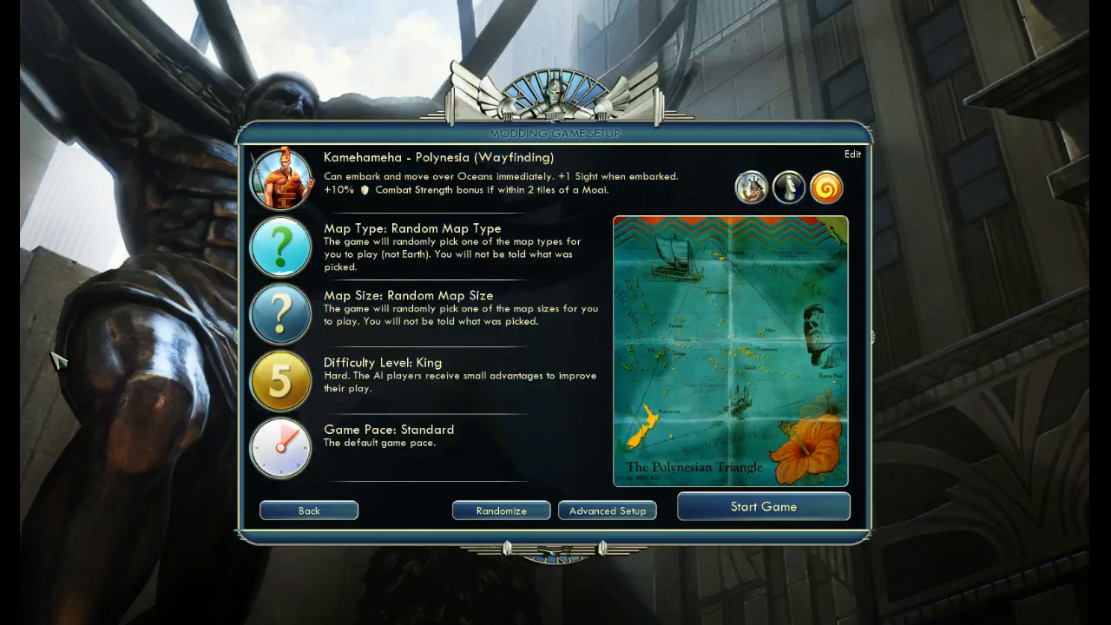